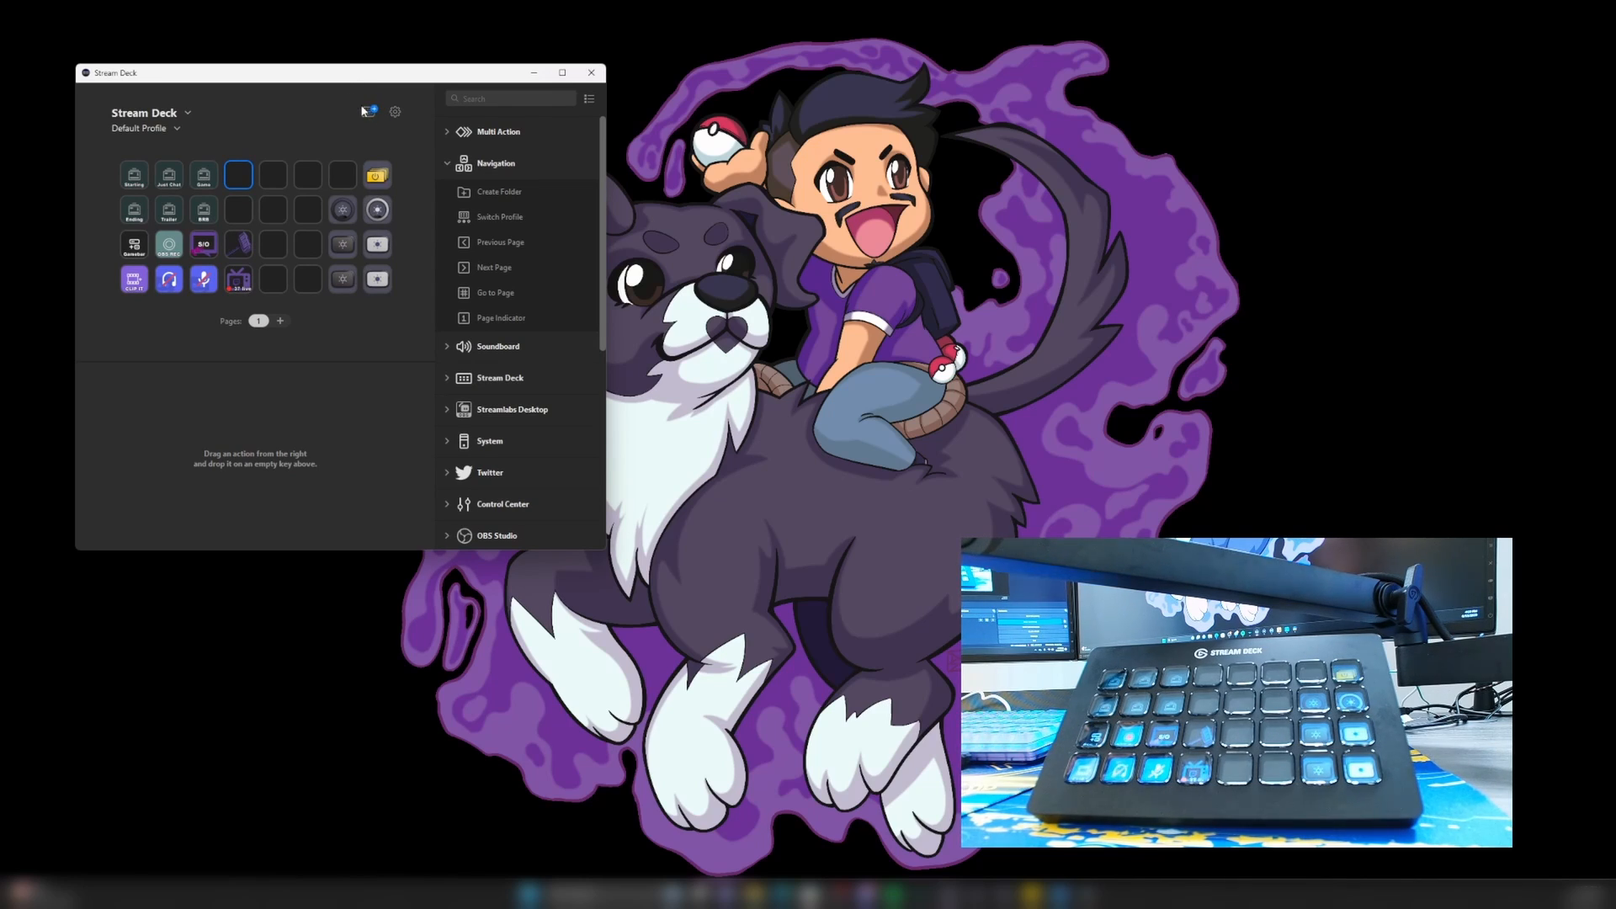
- Search the Stream Deck store for 'wave' to list the Wave Link plugin
left_click(366, 111)
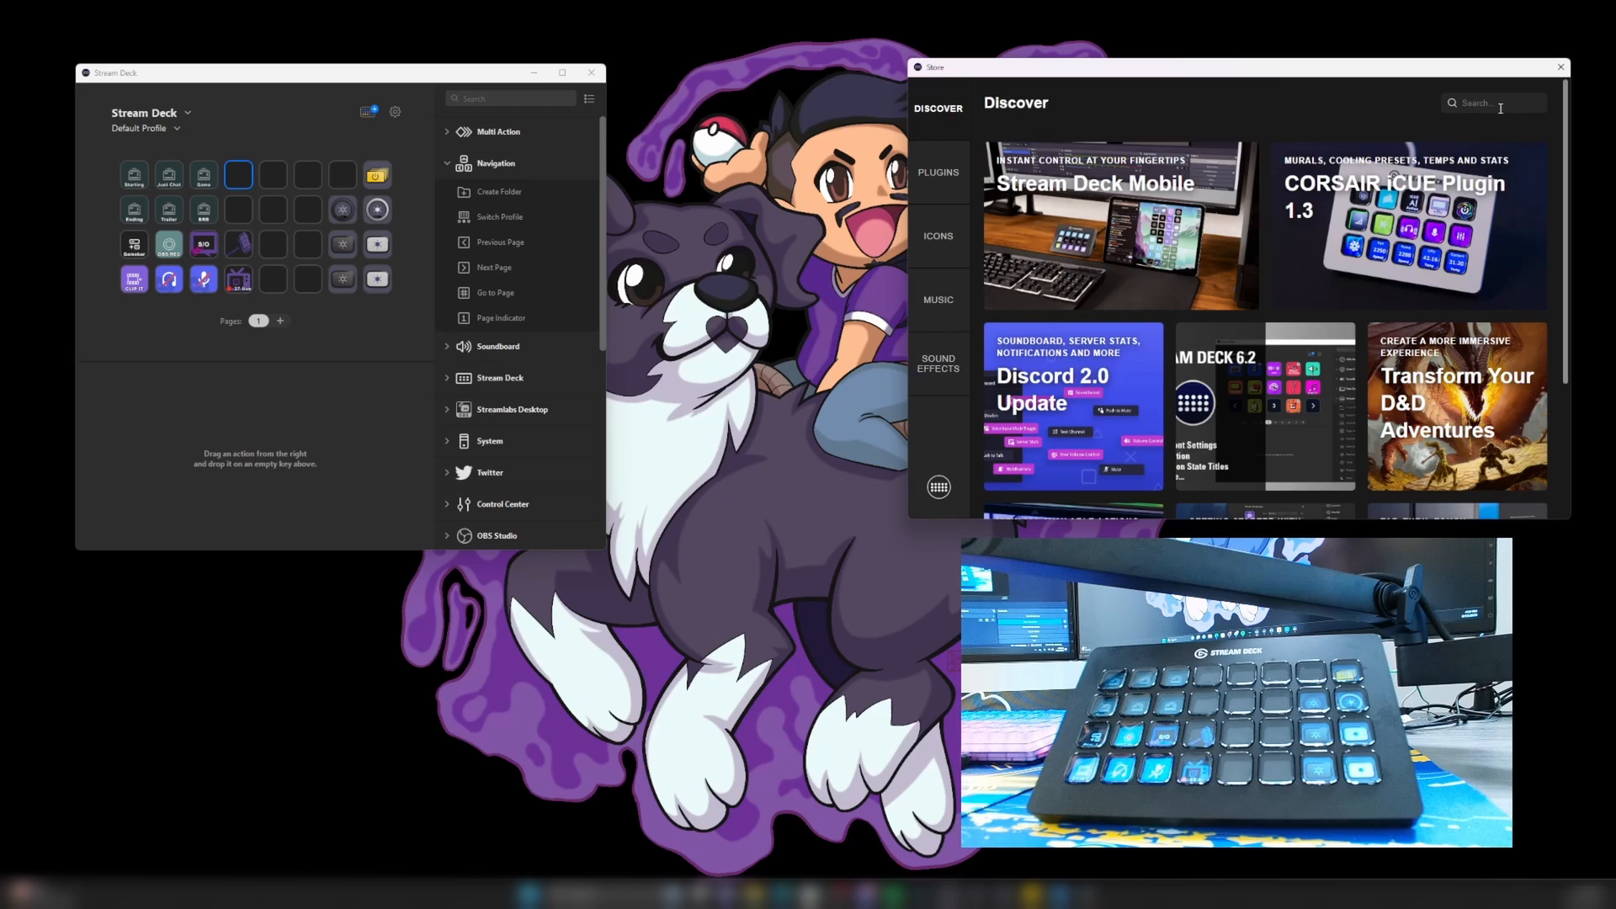
type("wave")
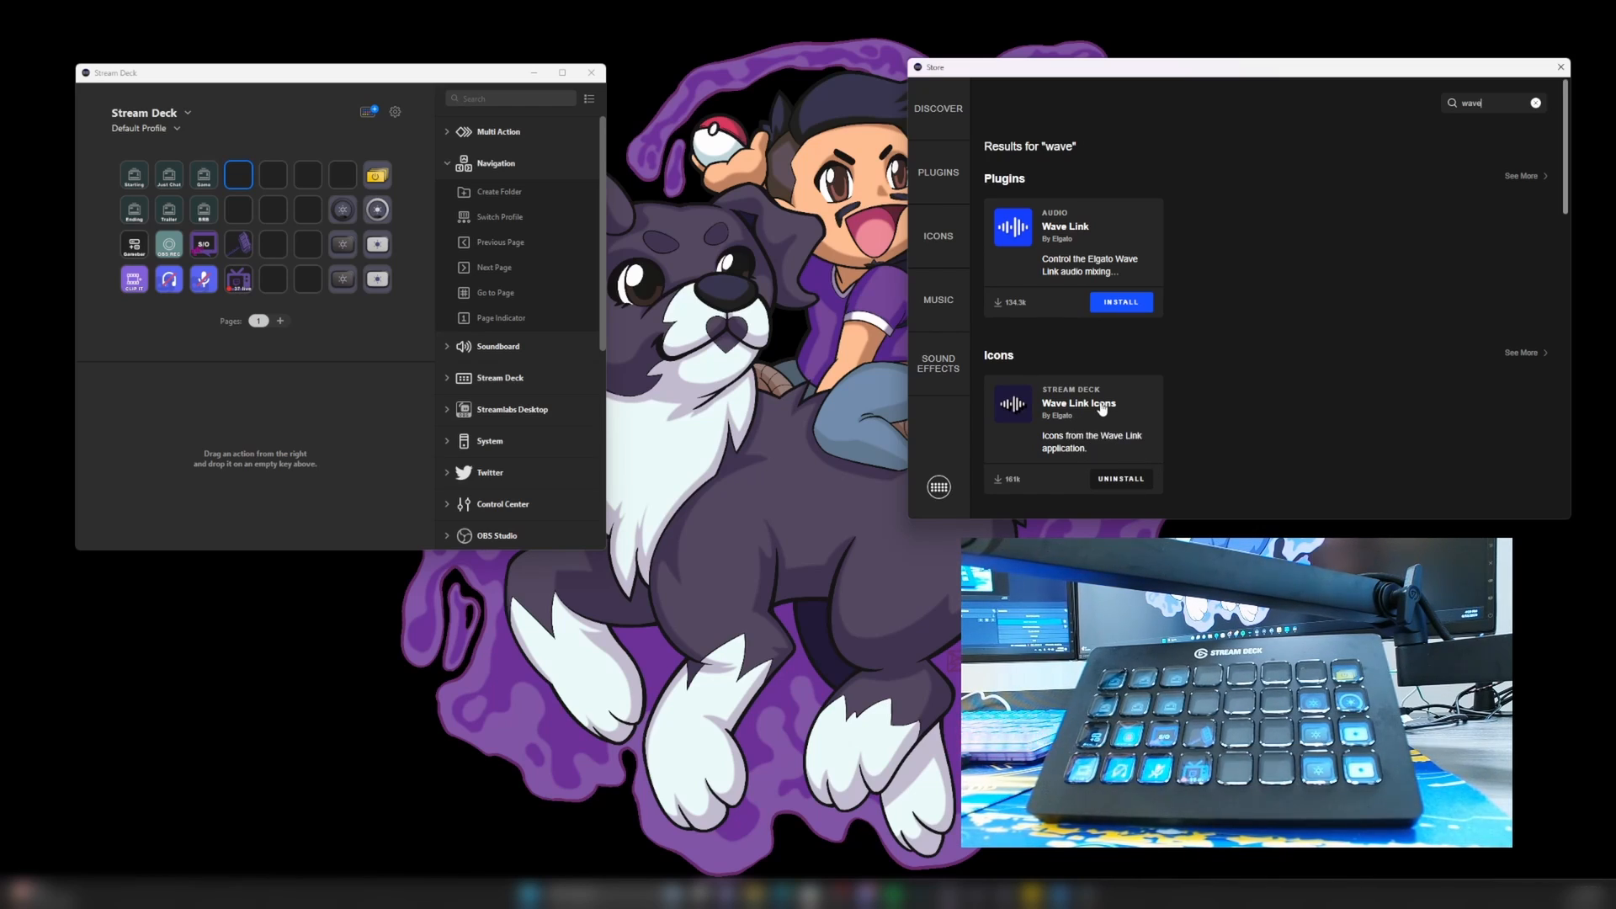
mouse_move(1046, 367)
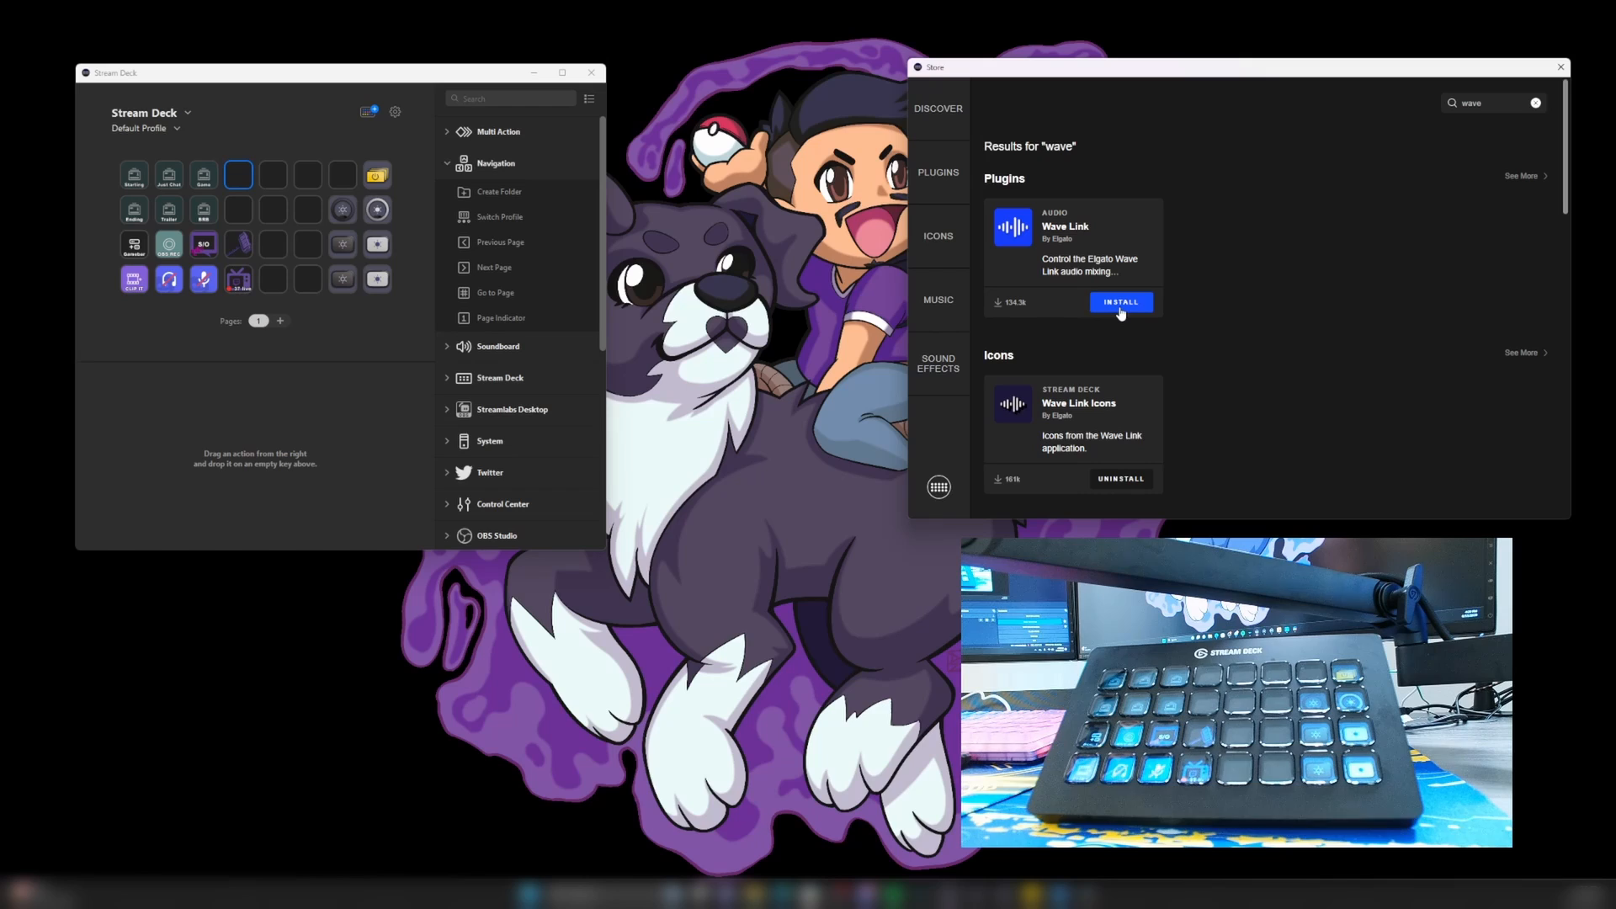
- Install the Wave Link plugin and accept its bundled Wave Link profiles
left_click(1120, 302)
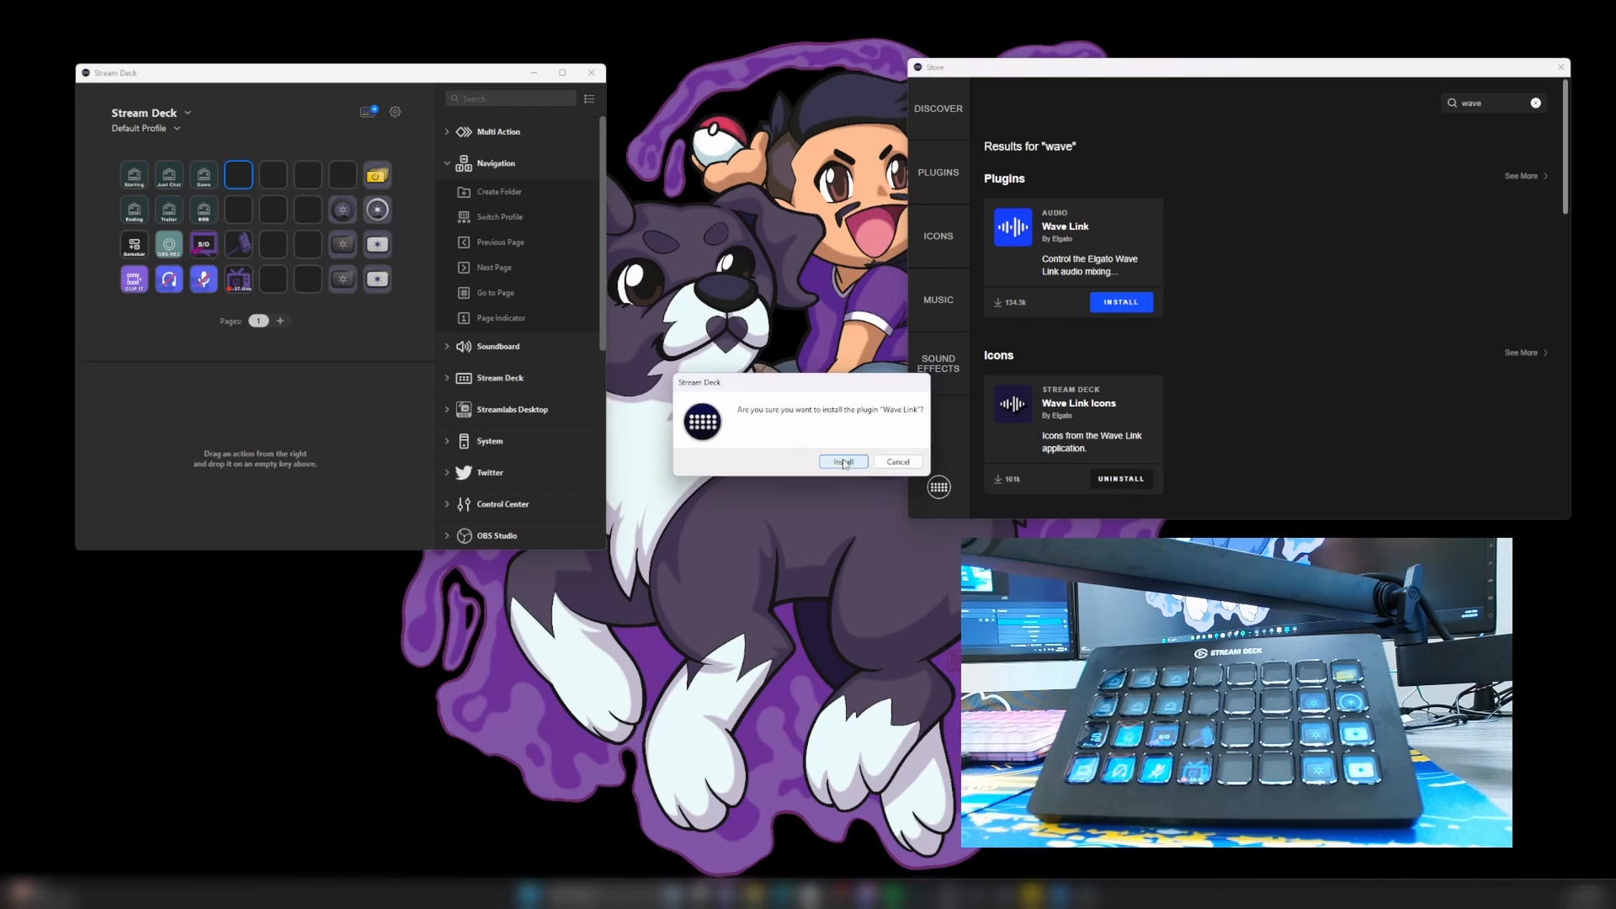
left_click(842, 461)
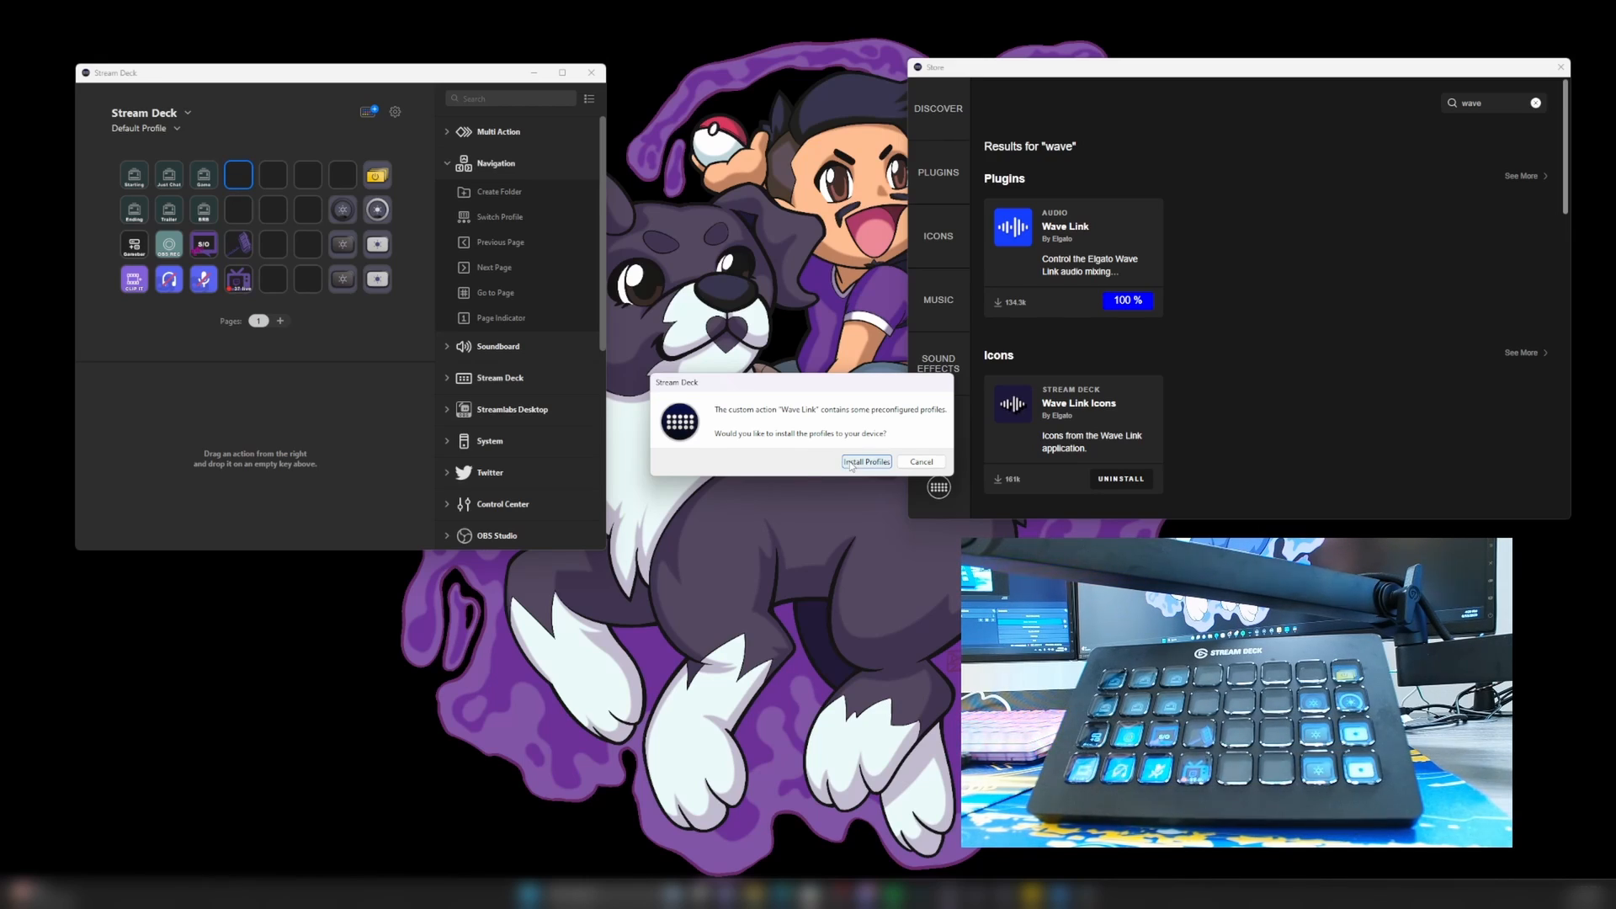
left_click(866, 461)
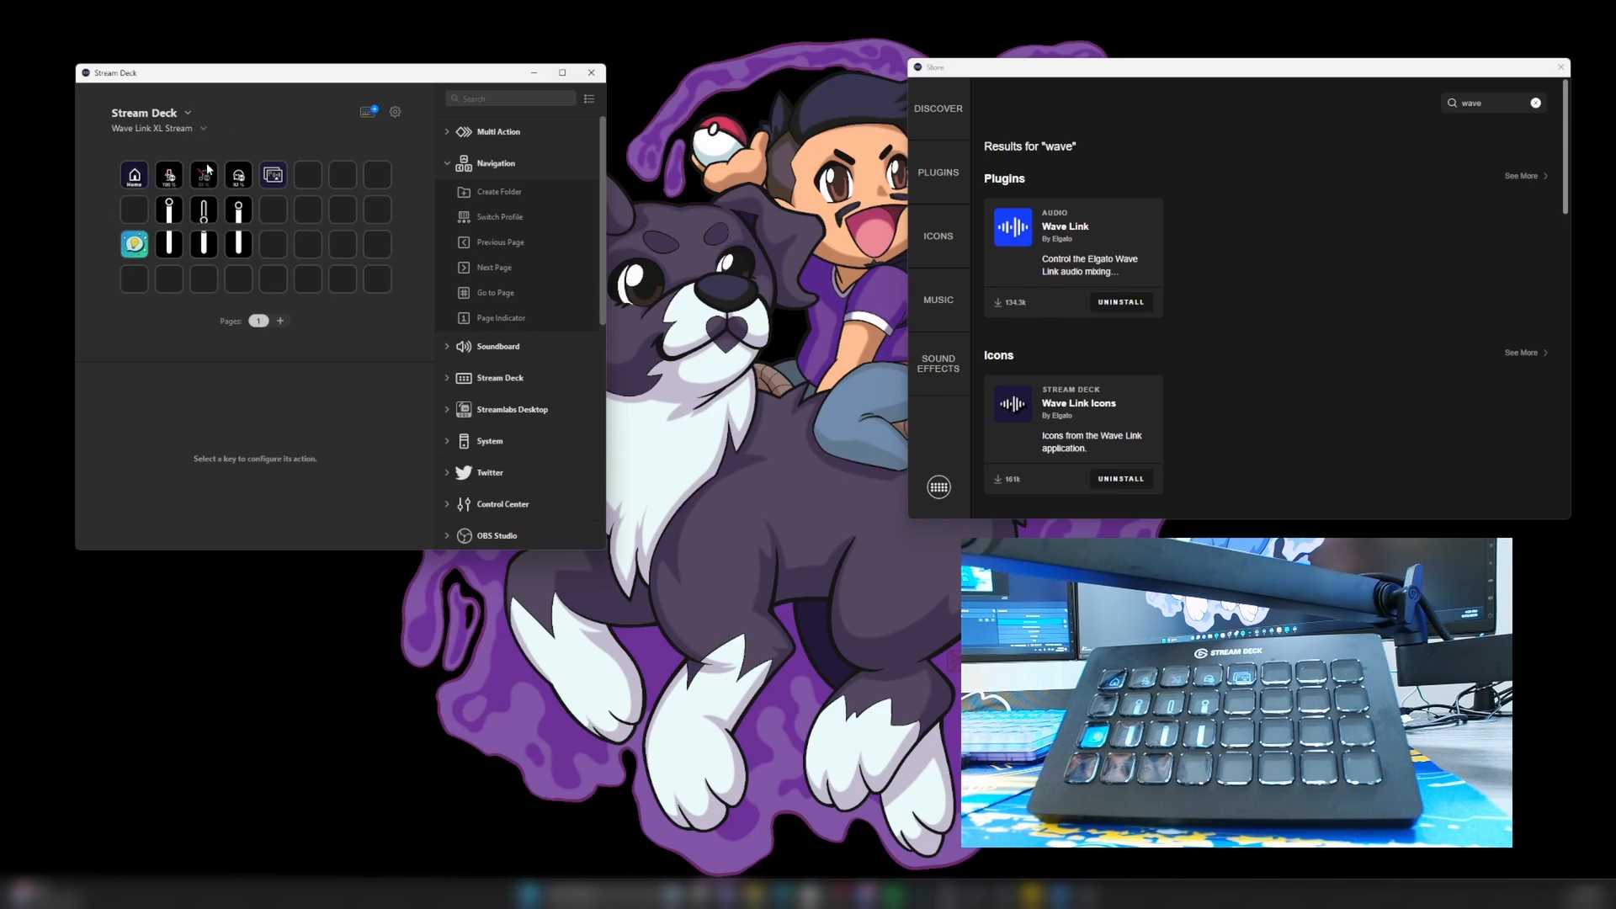
- Select the Wave Link XL Monitoring profile from the profile dropdown
left_click(160, 128)
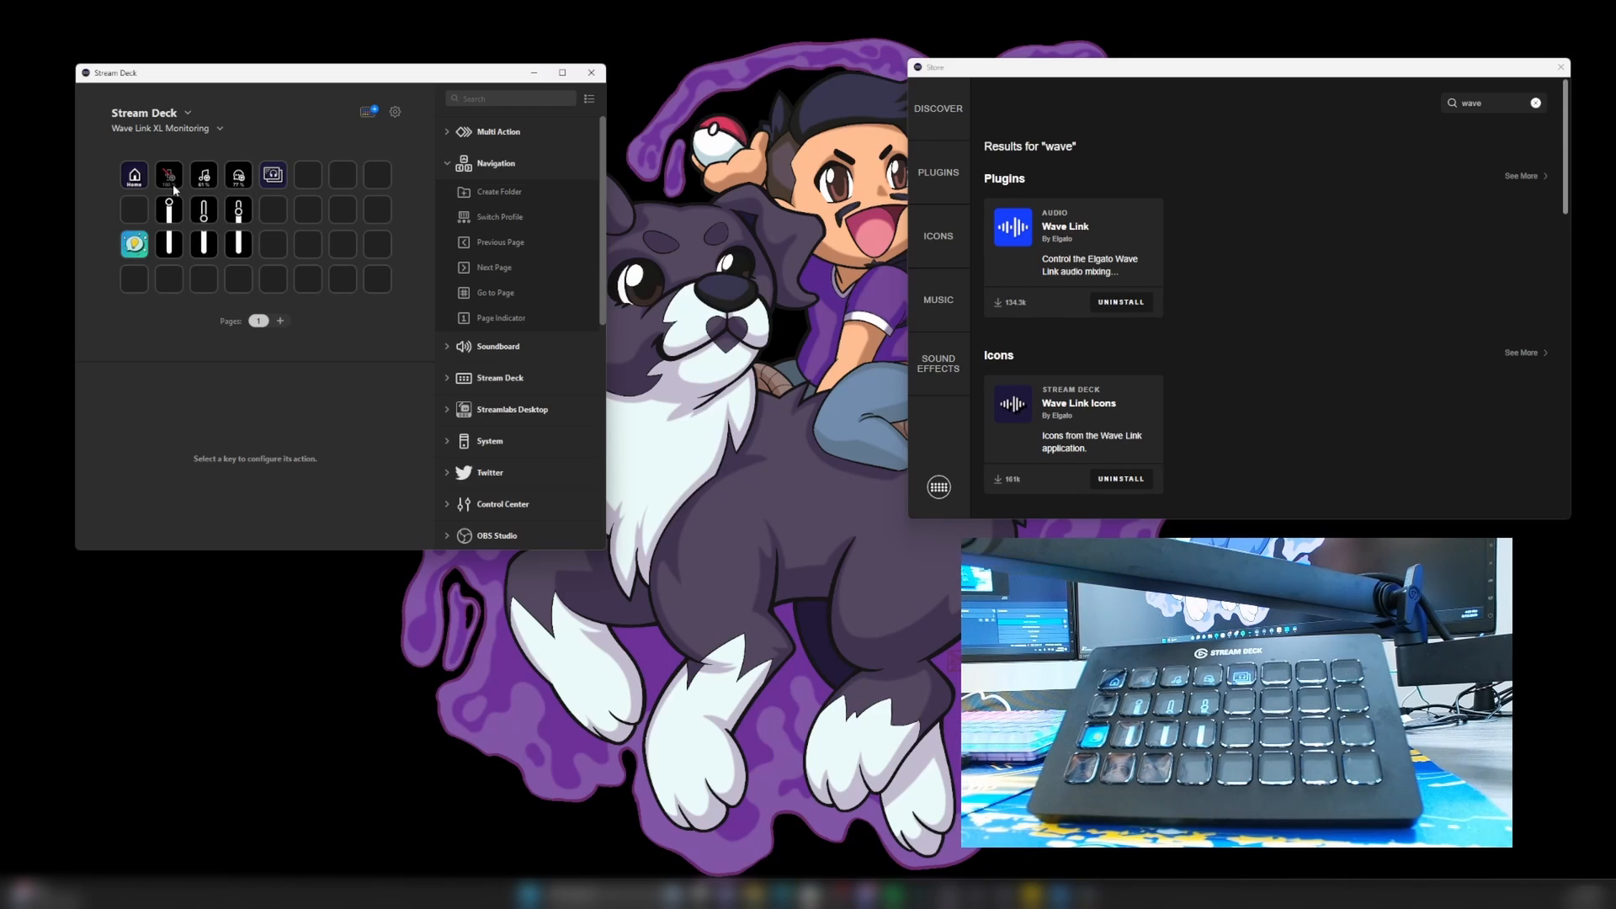
mouse_move(201, 152)
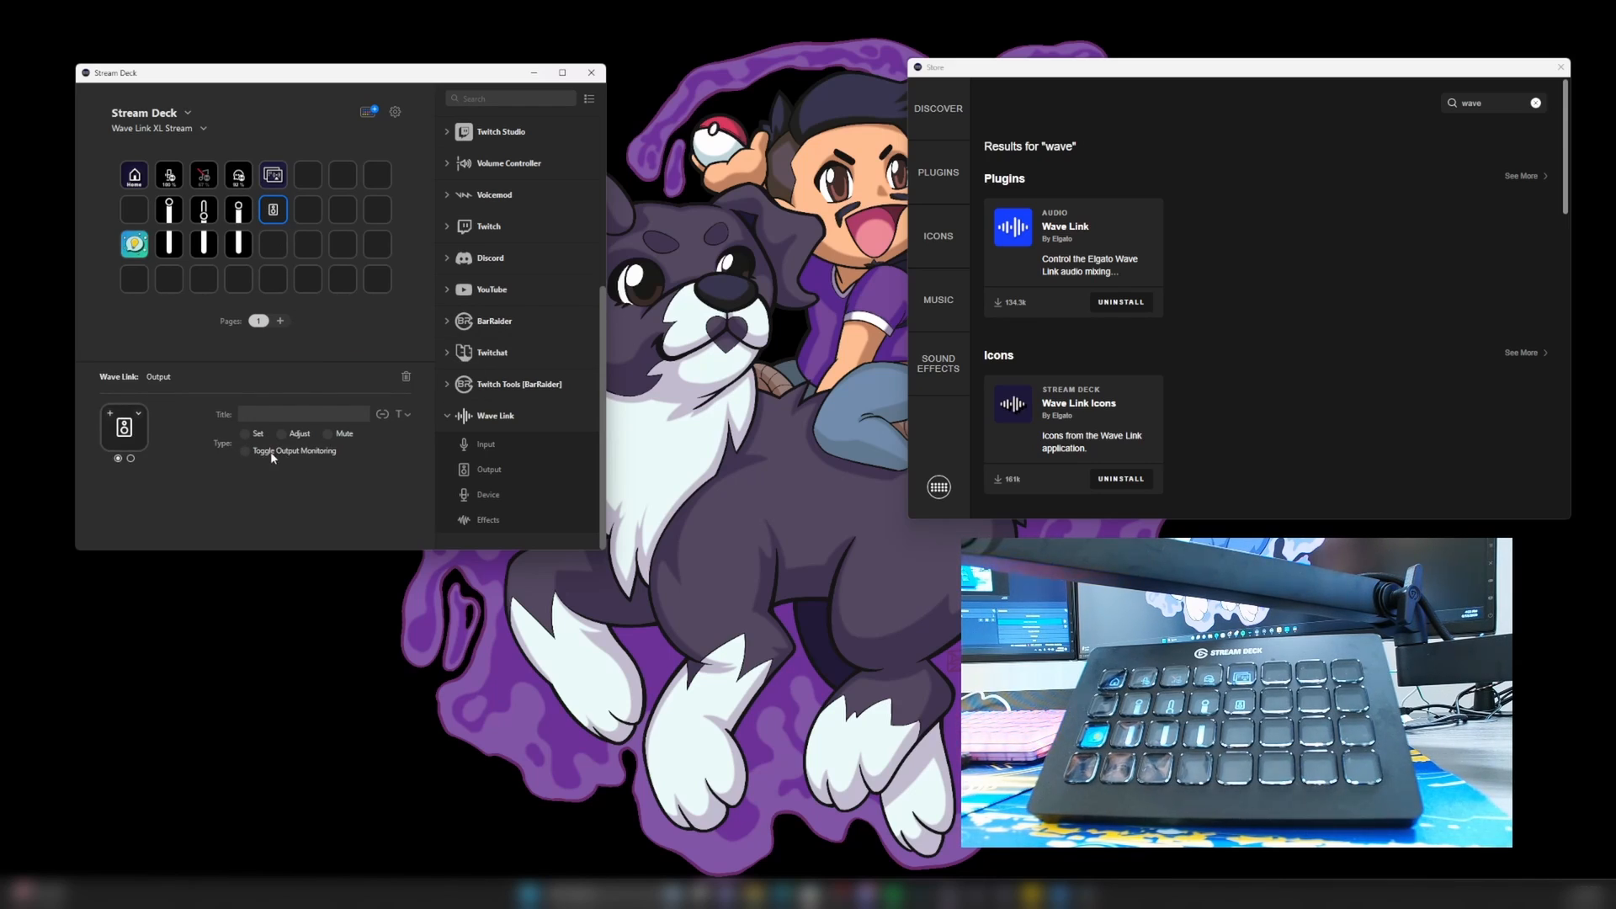
- Set the new Wave Link Output key on XL Stream to Toggle Output Monitoring
left_click(243, 451)
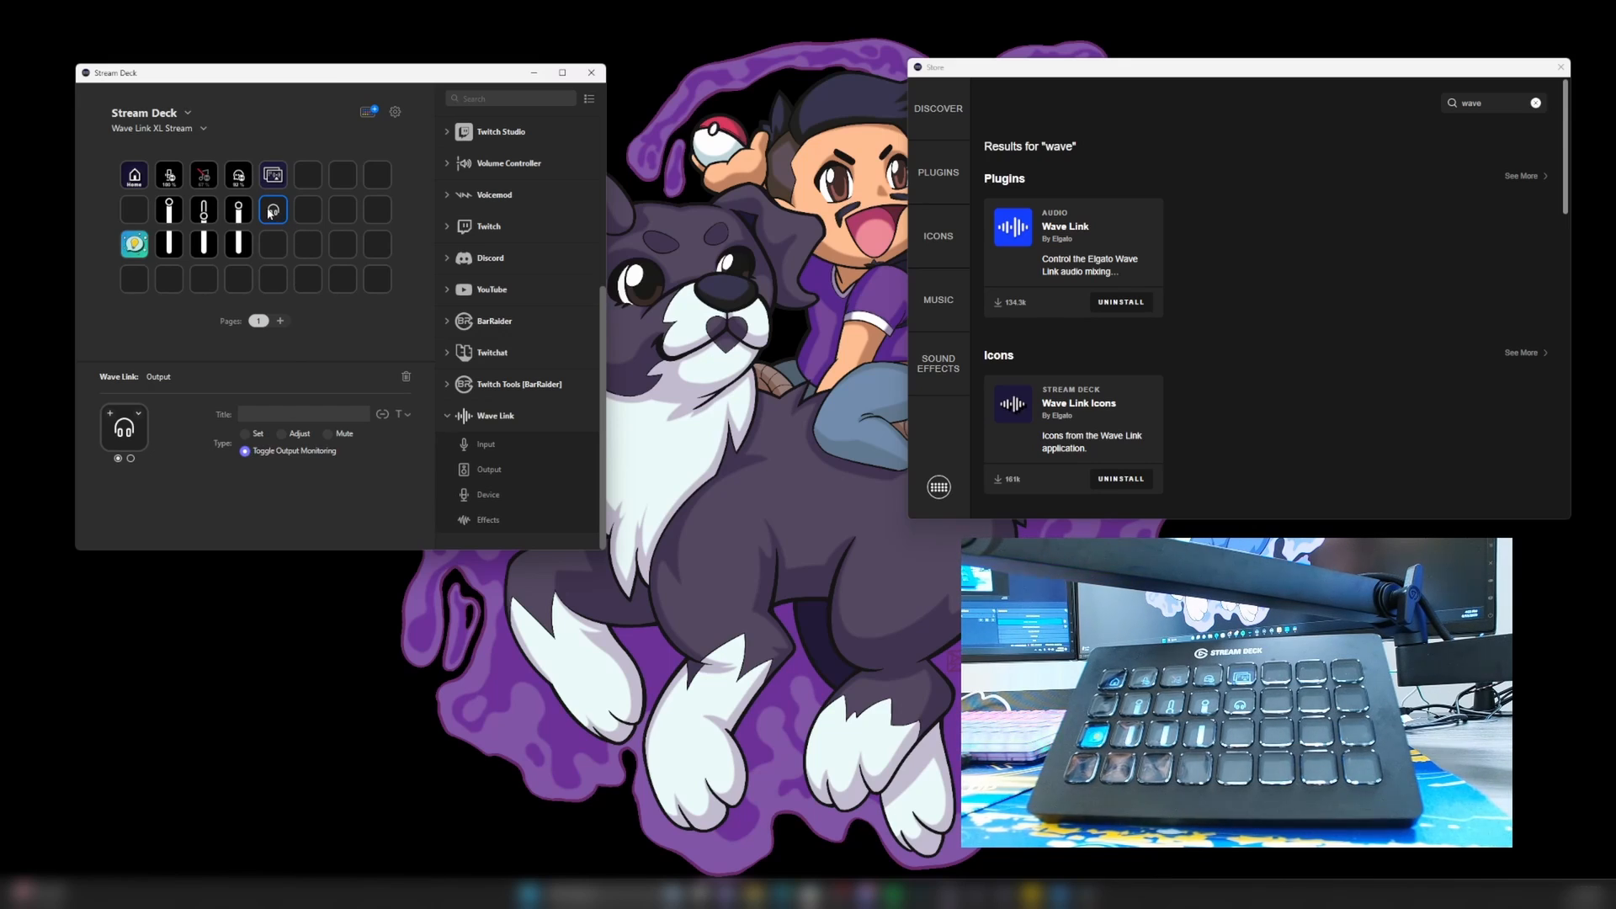
mouse_move(276, 219)
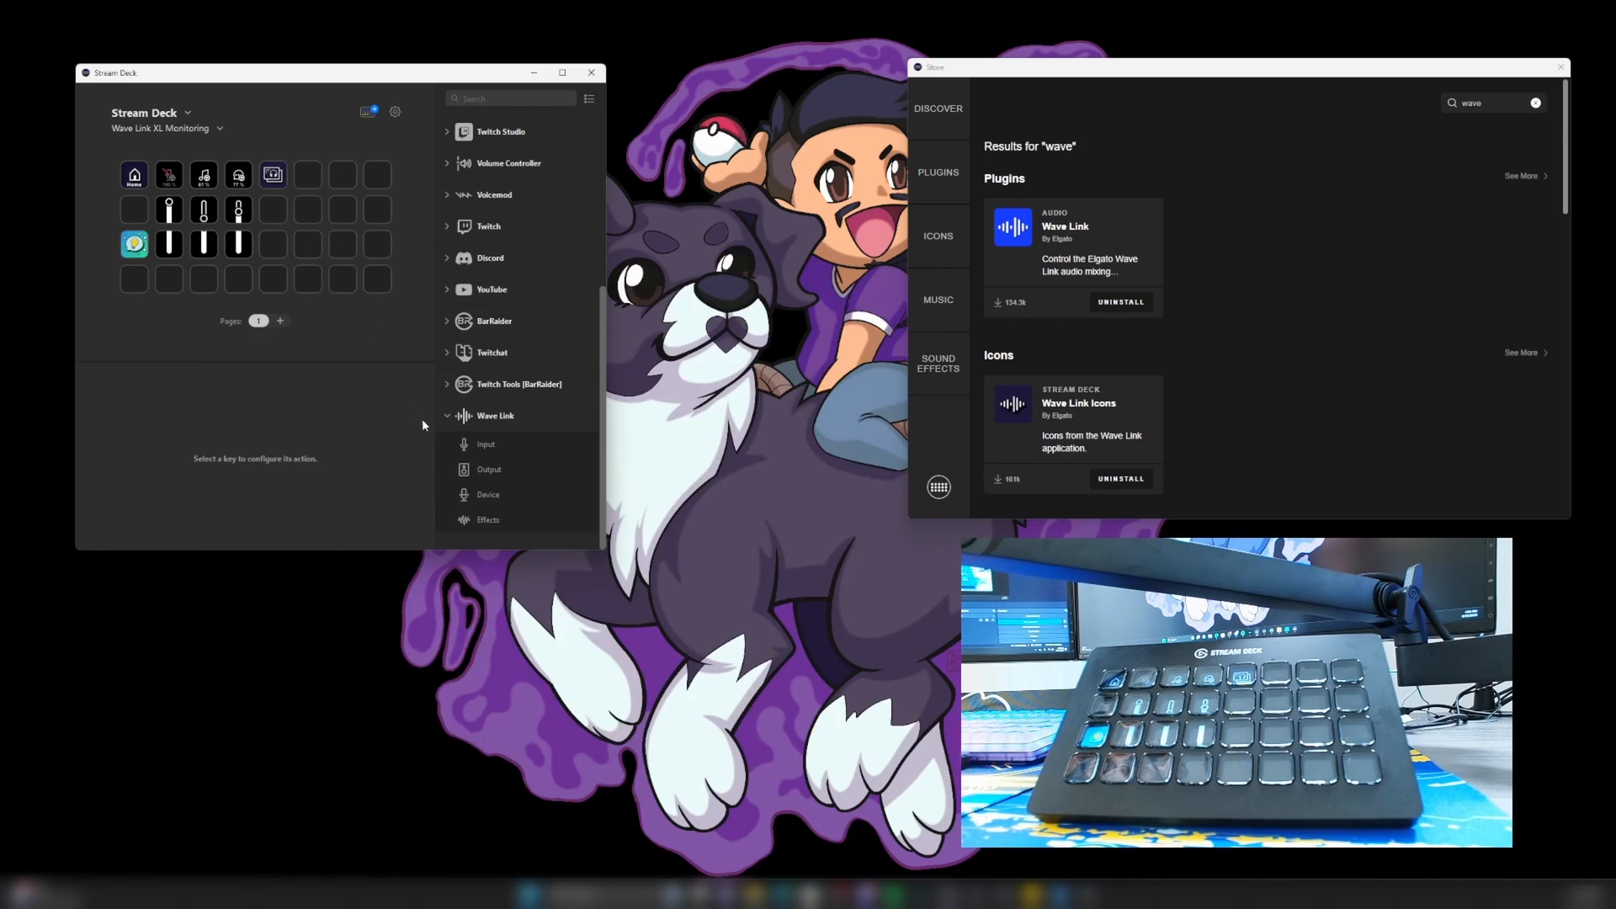
- Place a Wave Link Output key at row 2, column 5, set to Toggle Output Monitoring
left_click(342, 279)
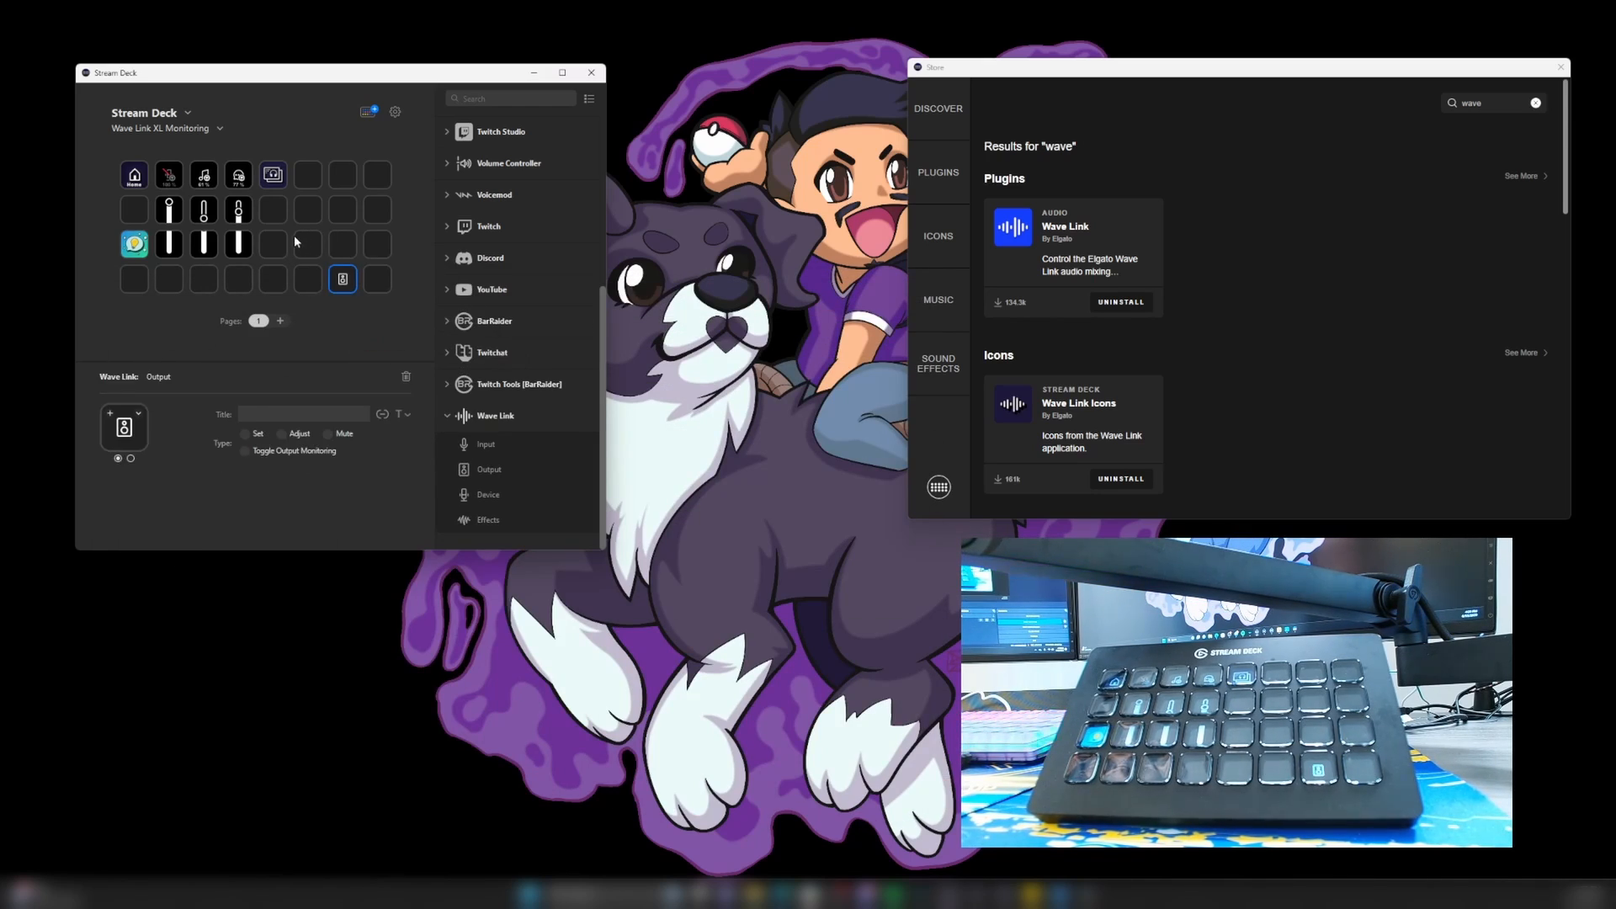
left_click(272, 210)
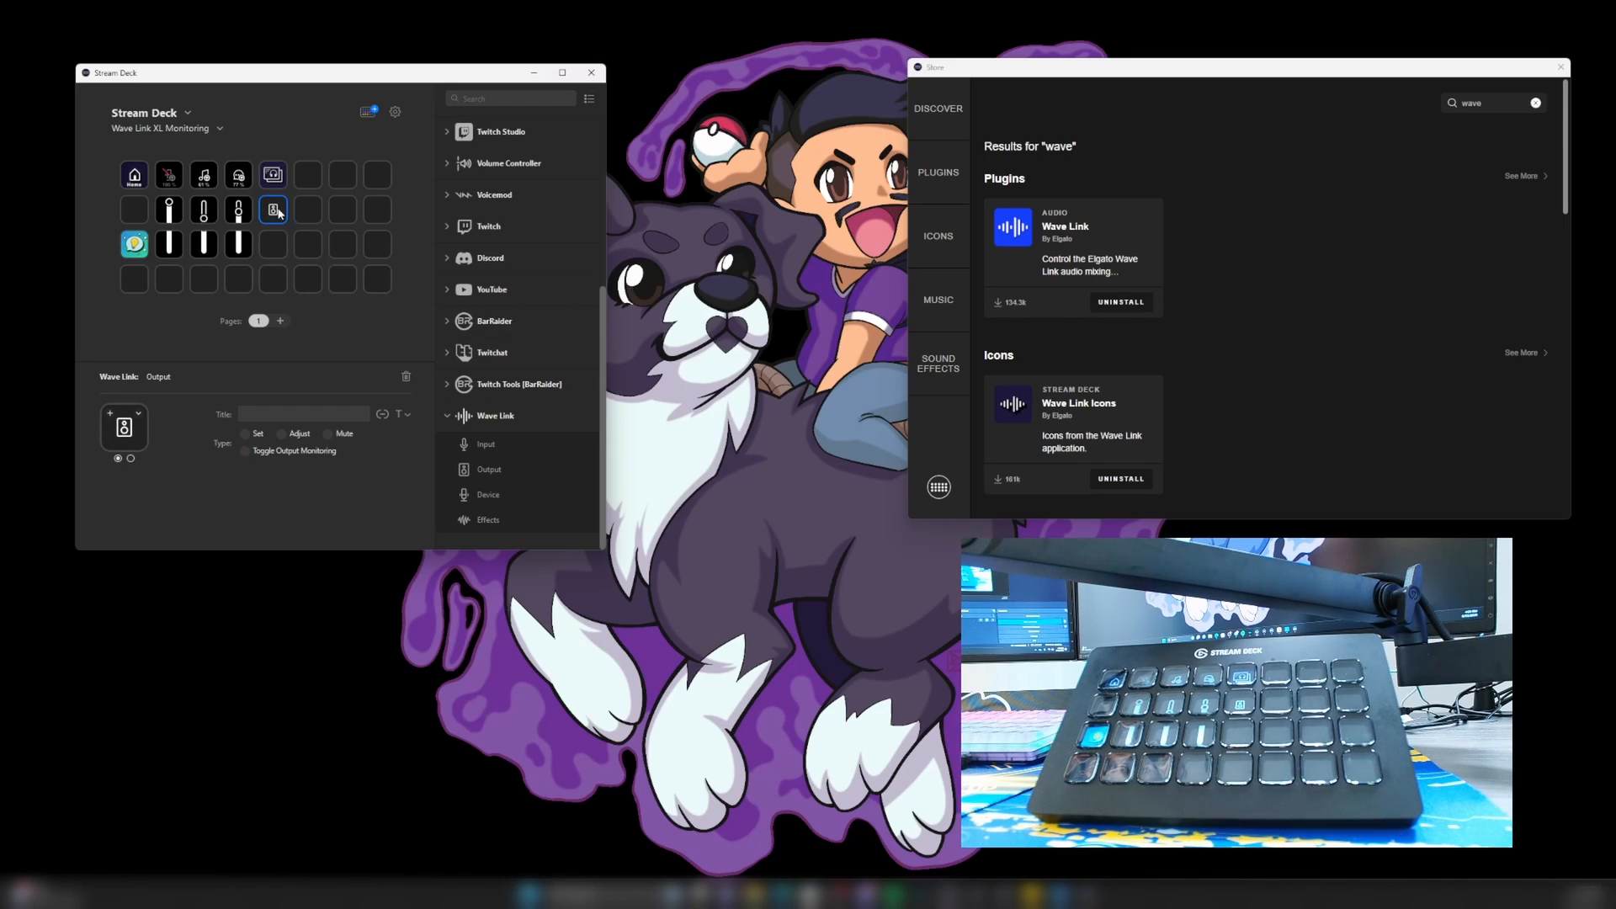
left_click(244, 451)
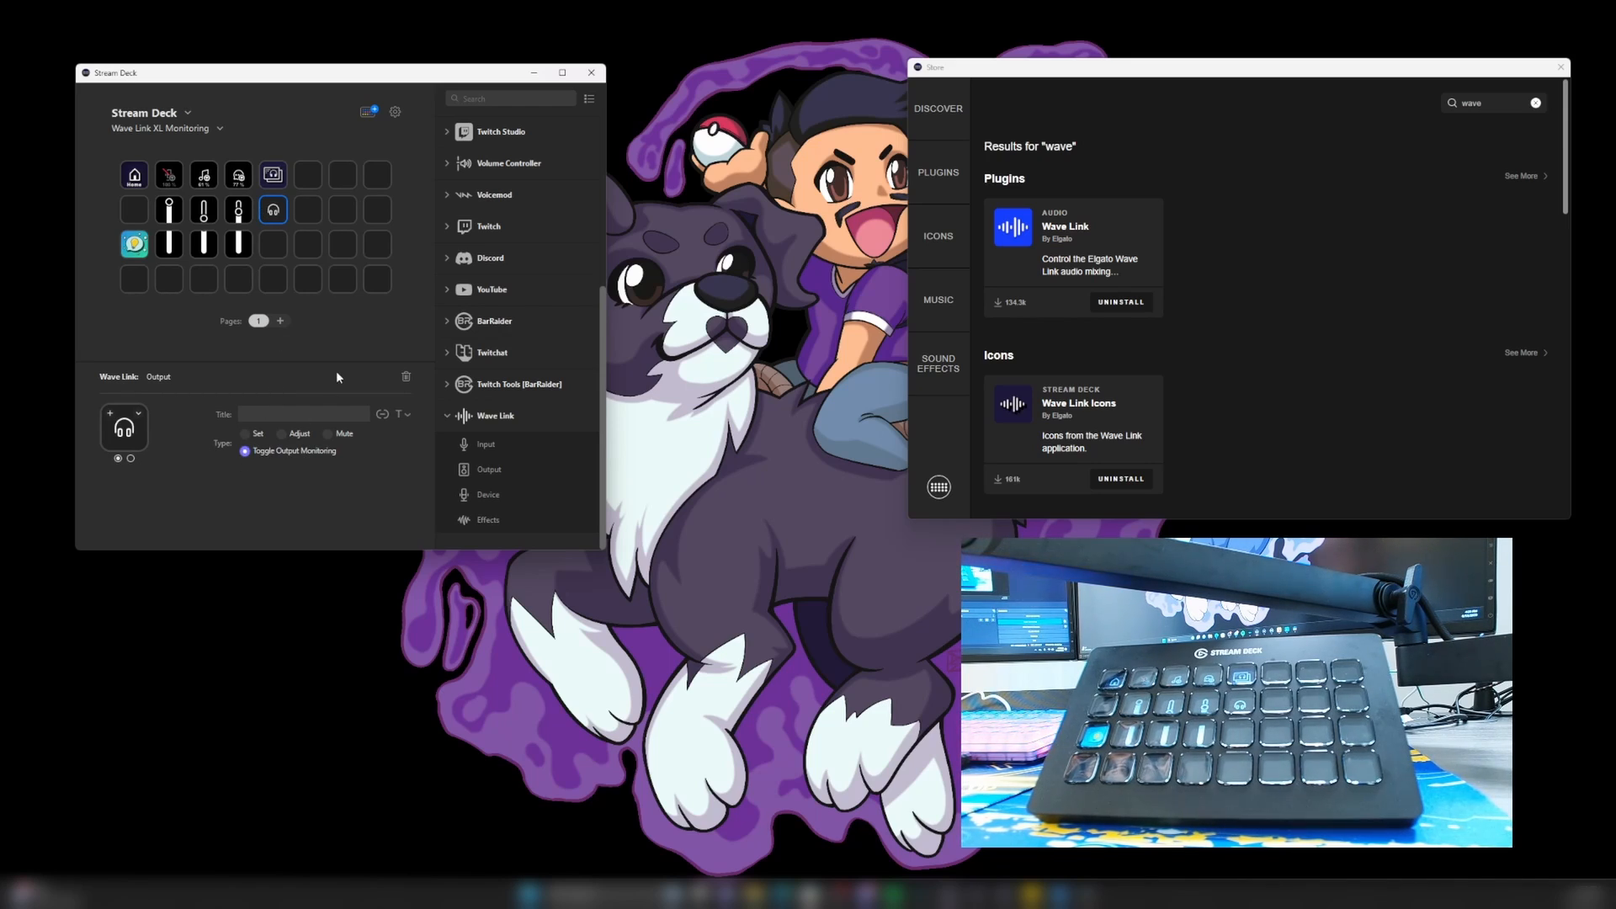
mouse_move(289, 206)
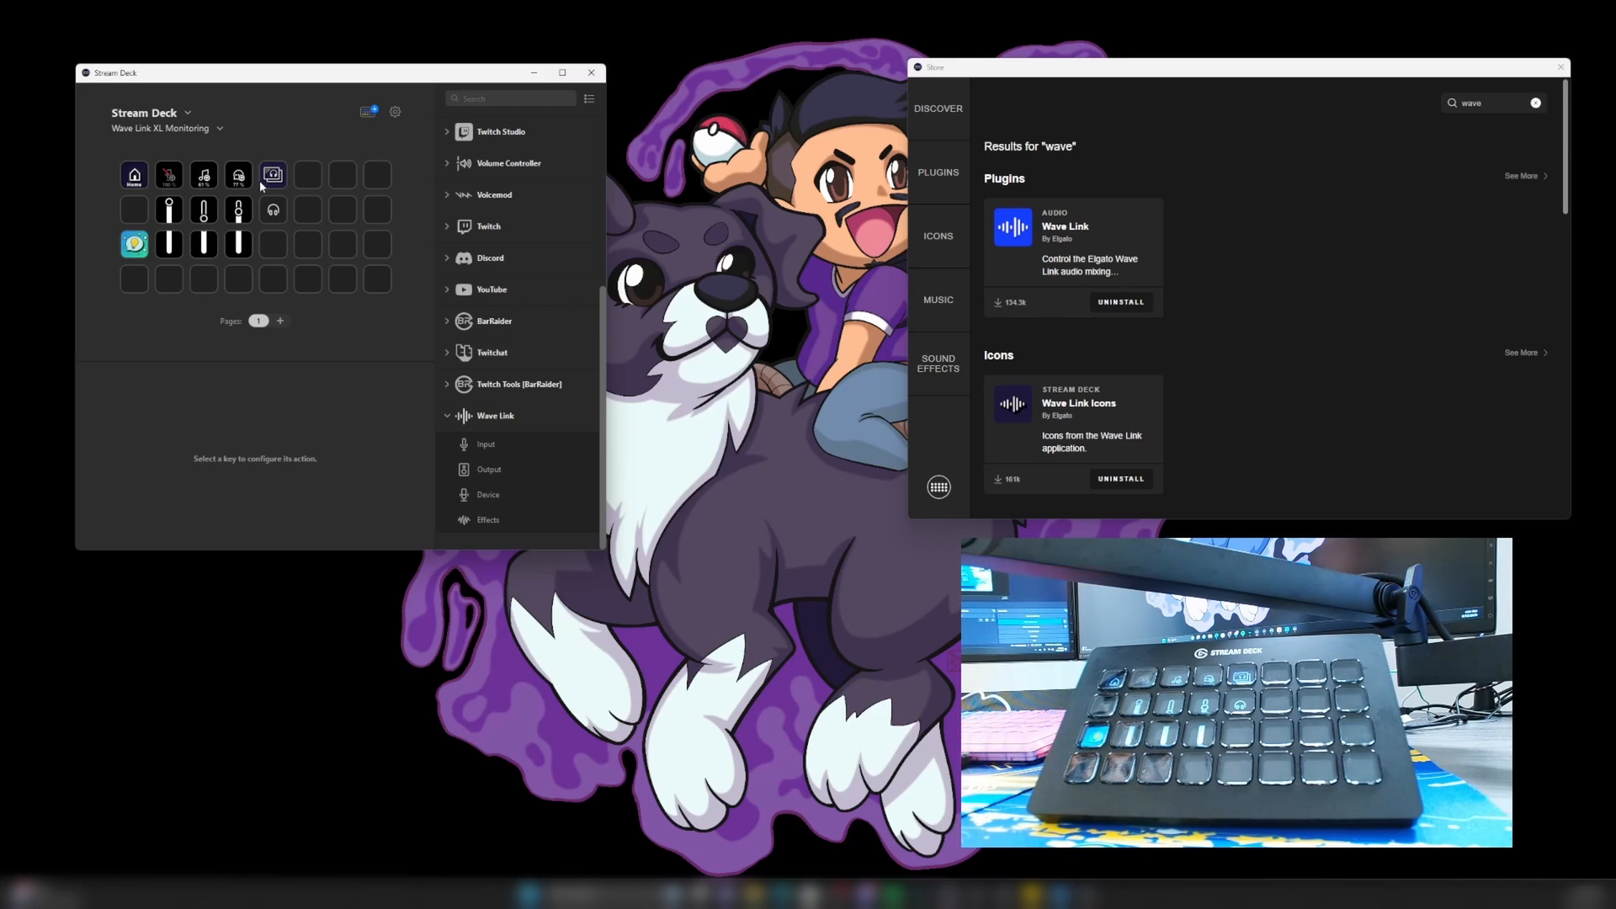
- Select Default Profile from the profile dropdown
left_click(134, 175)
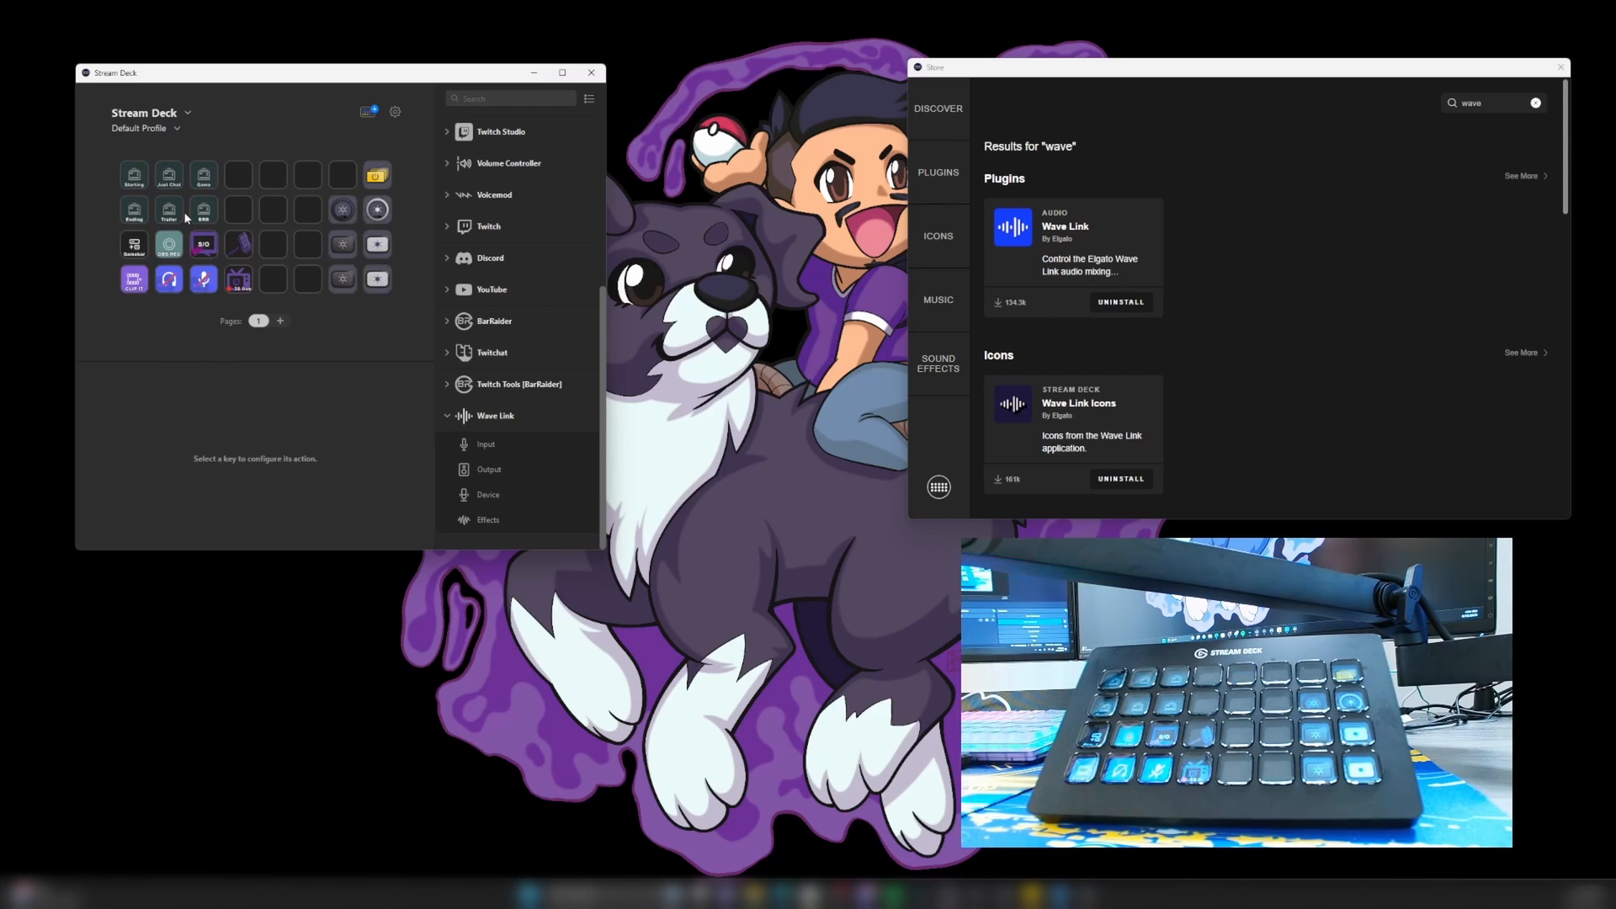
mouse_move(222, 244)
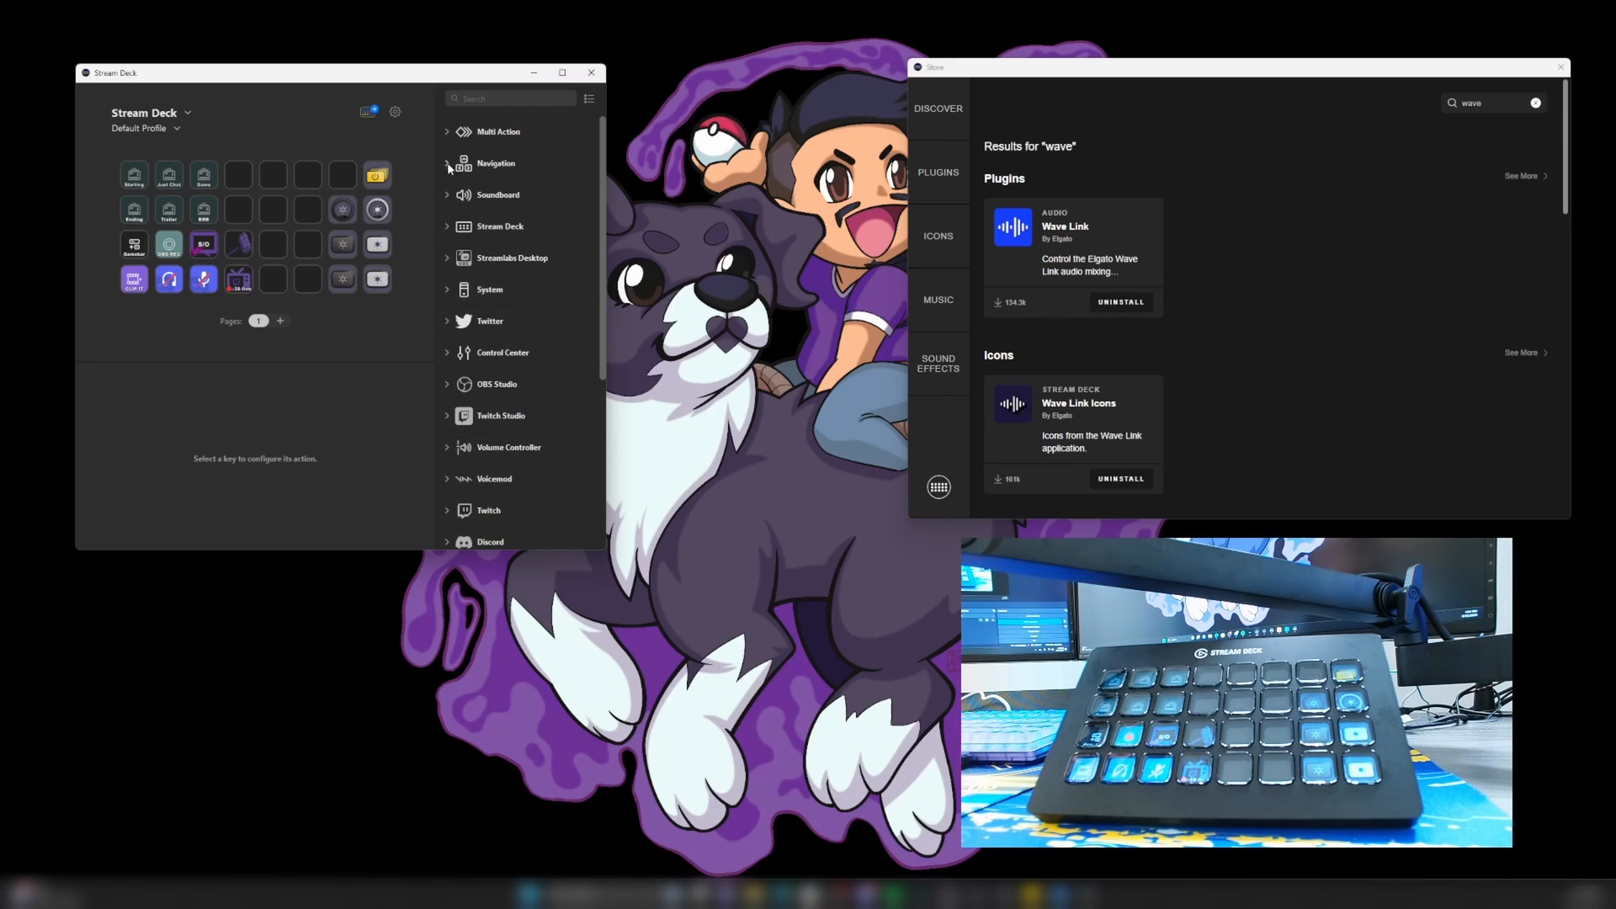
- Add a Navigation Switch Profile key targeting the Wave Link XL Monitoring profile
left_click(495, 162)
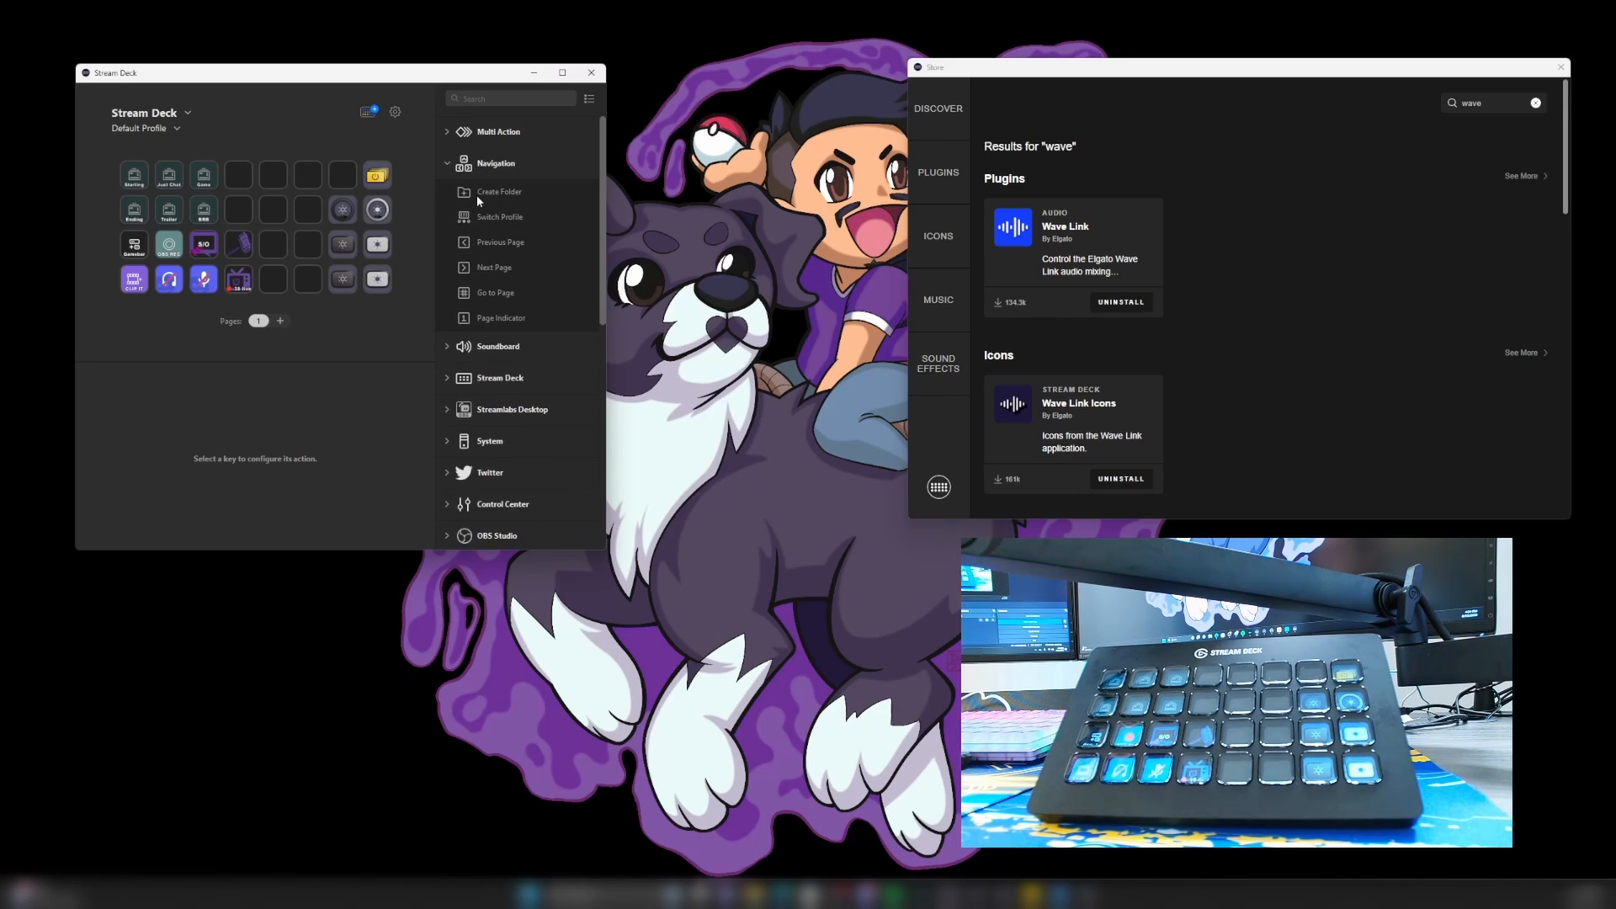
mouse_move(498, 220)
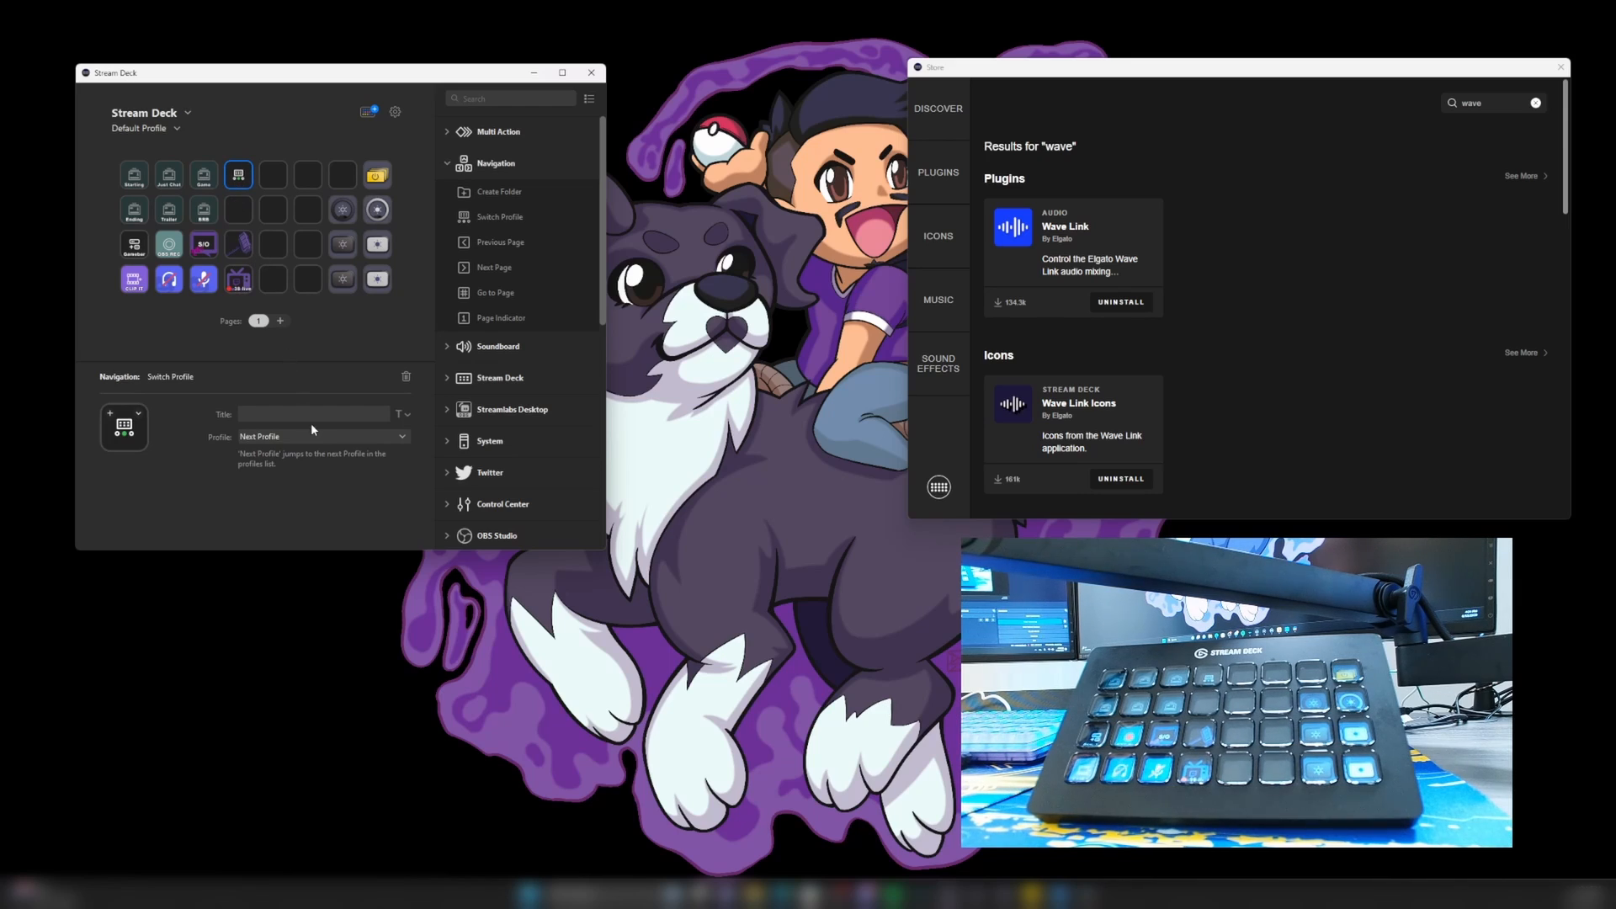
left_click(321, 436)
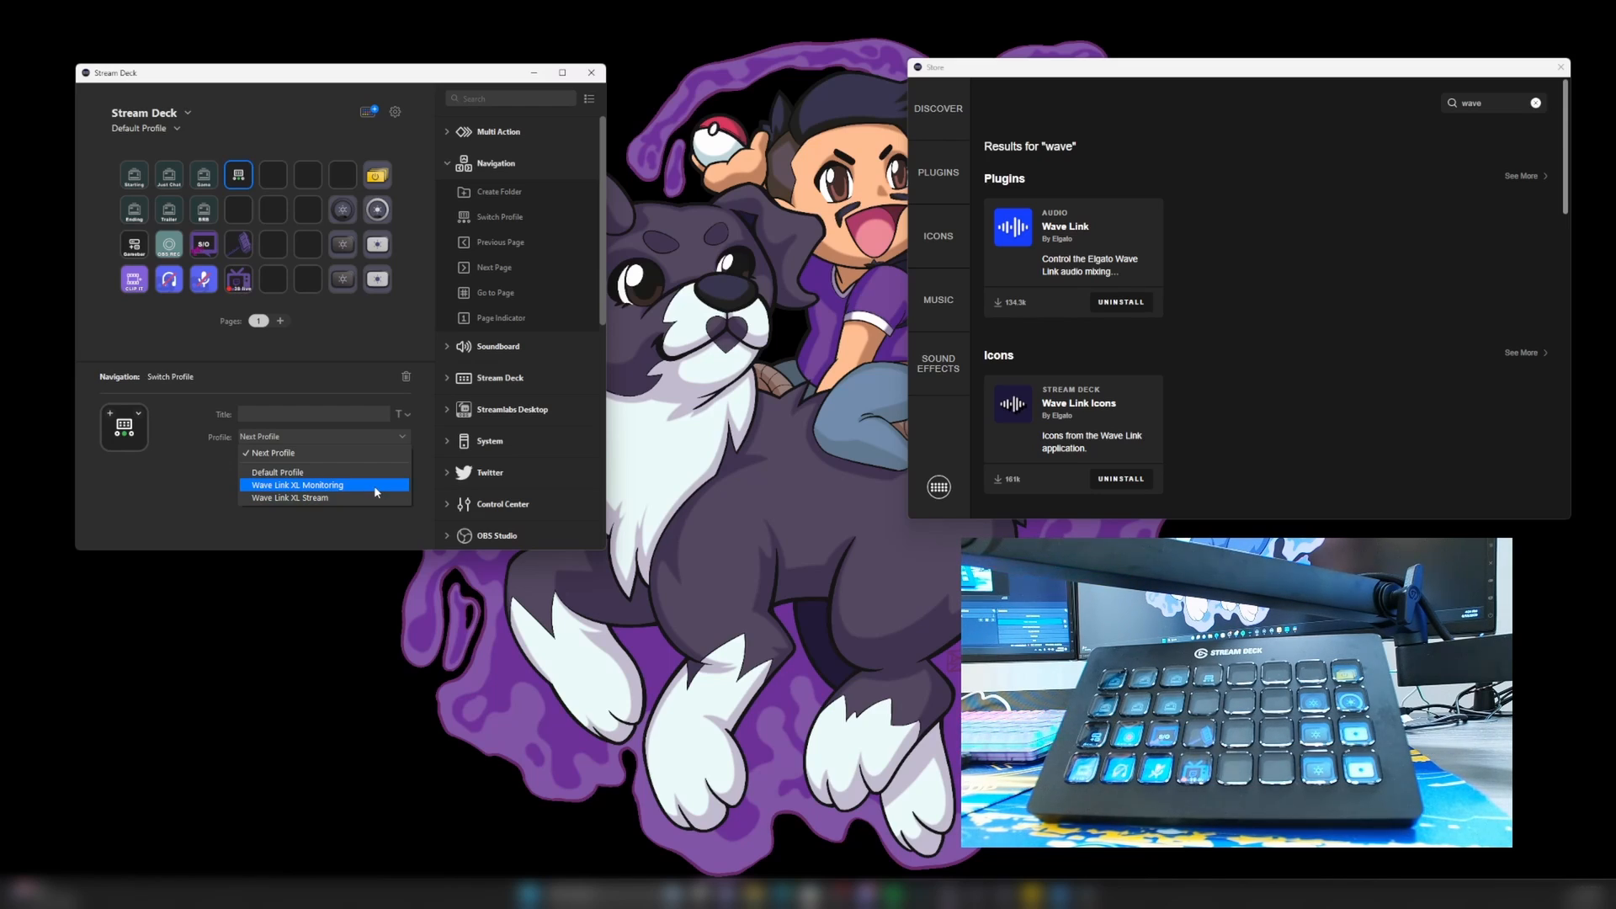
left_click(298, 484)
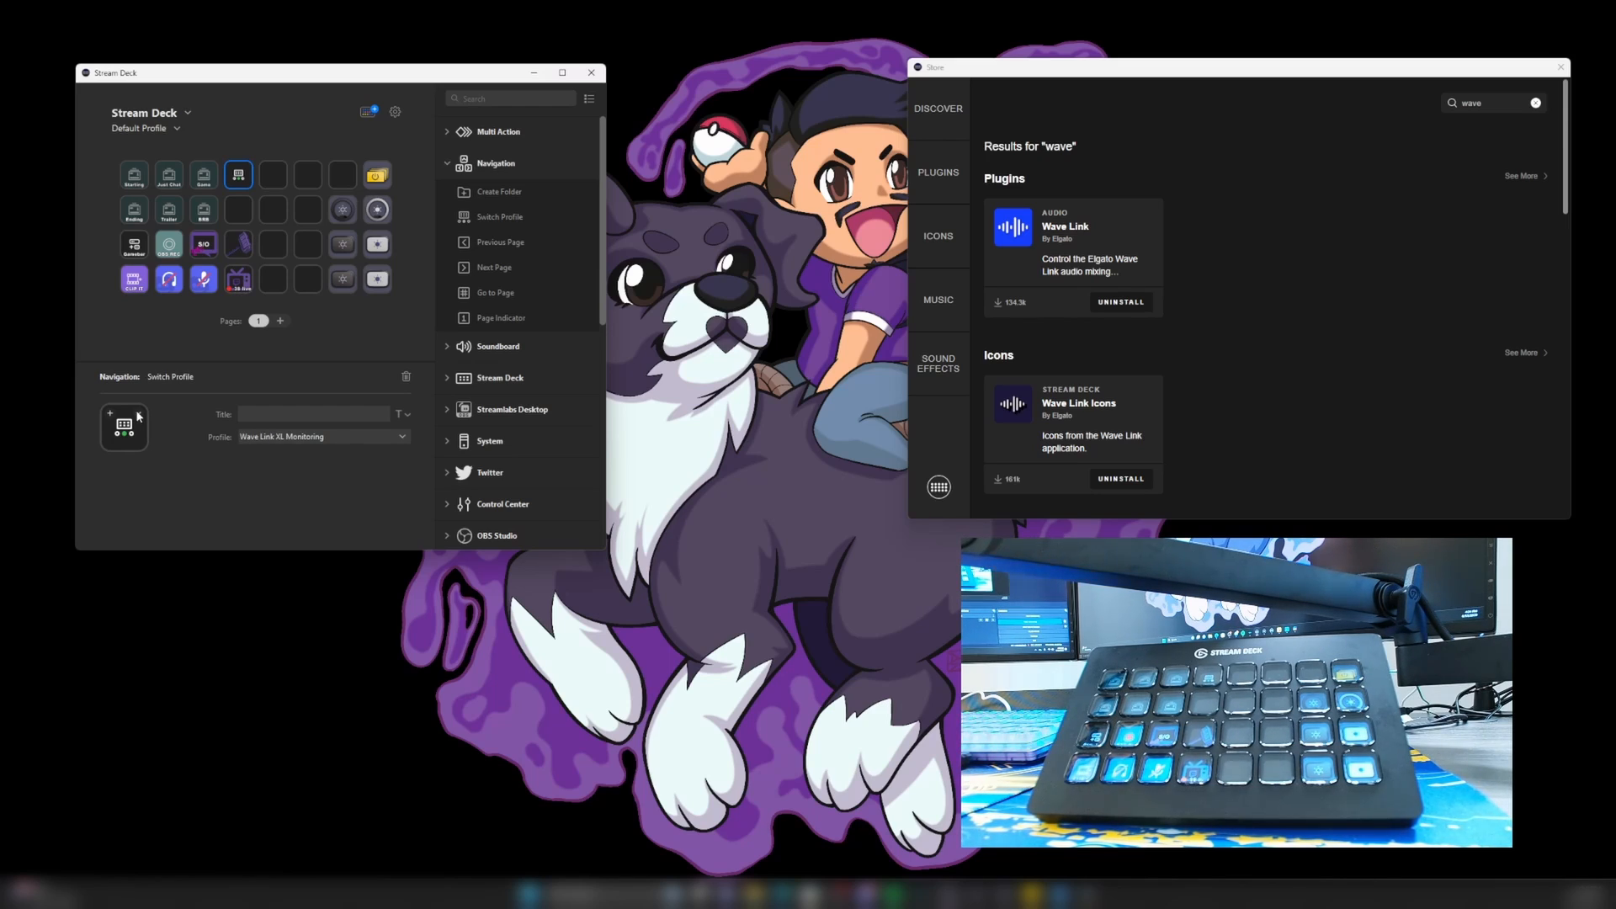
left_click(137, 414)
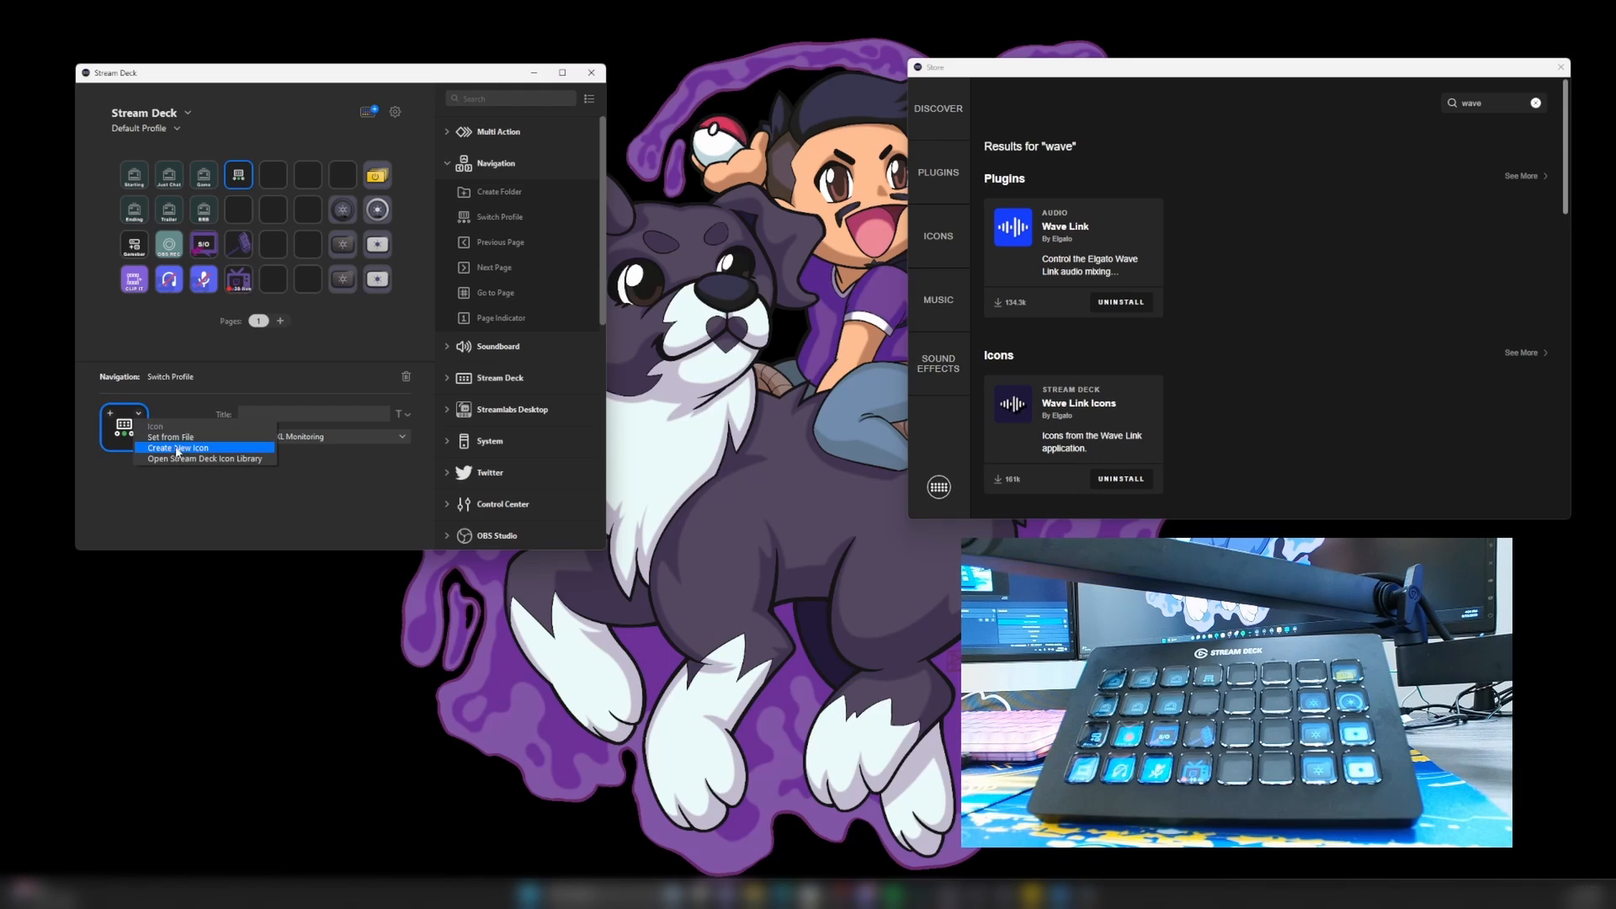
mouse_move(203, 458)
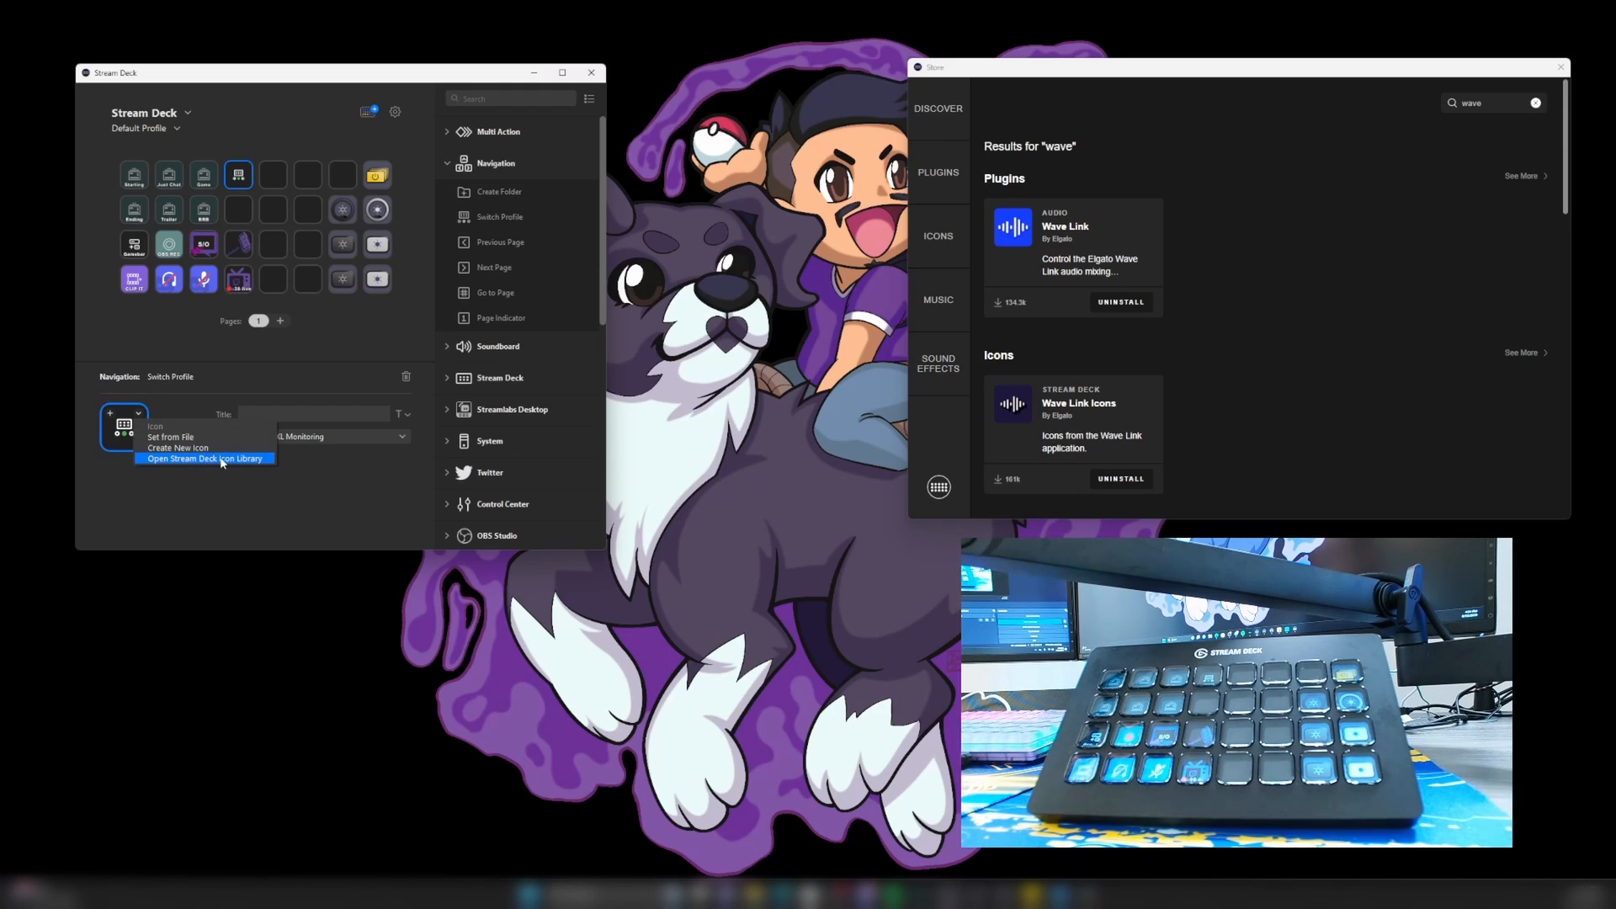
- Apply the WAVE LINK icon from the Stream Deck Icon Library to the Switch Profile key
left_click(204, 459)
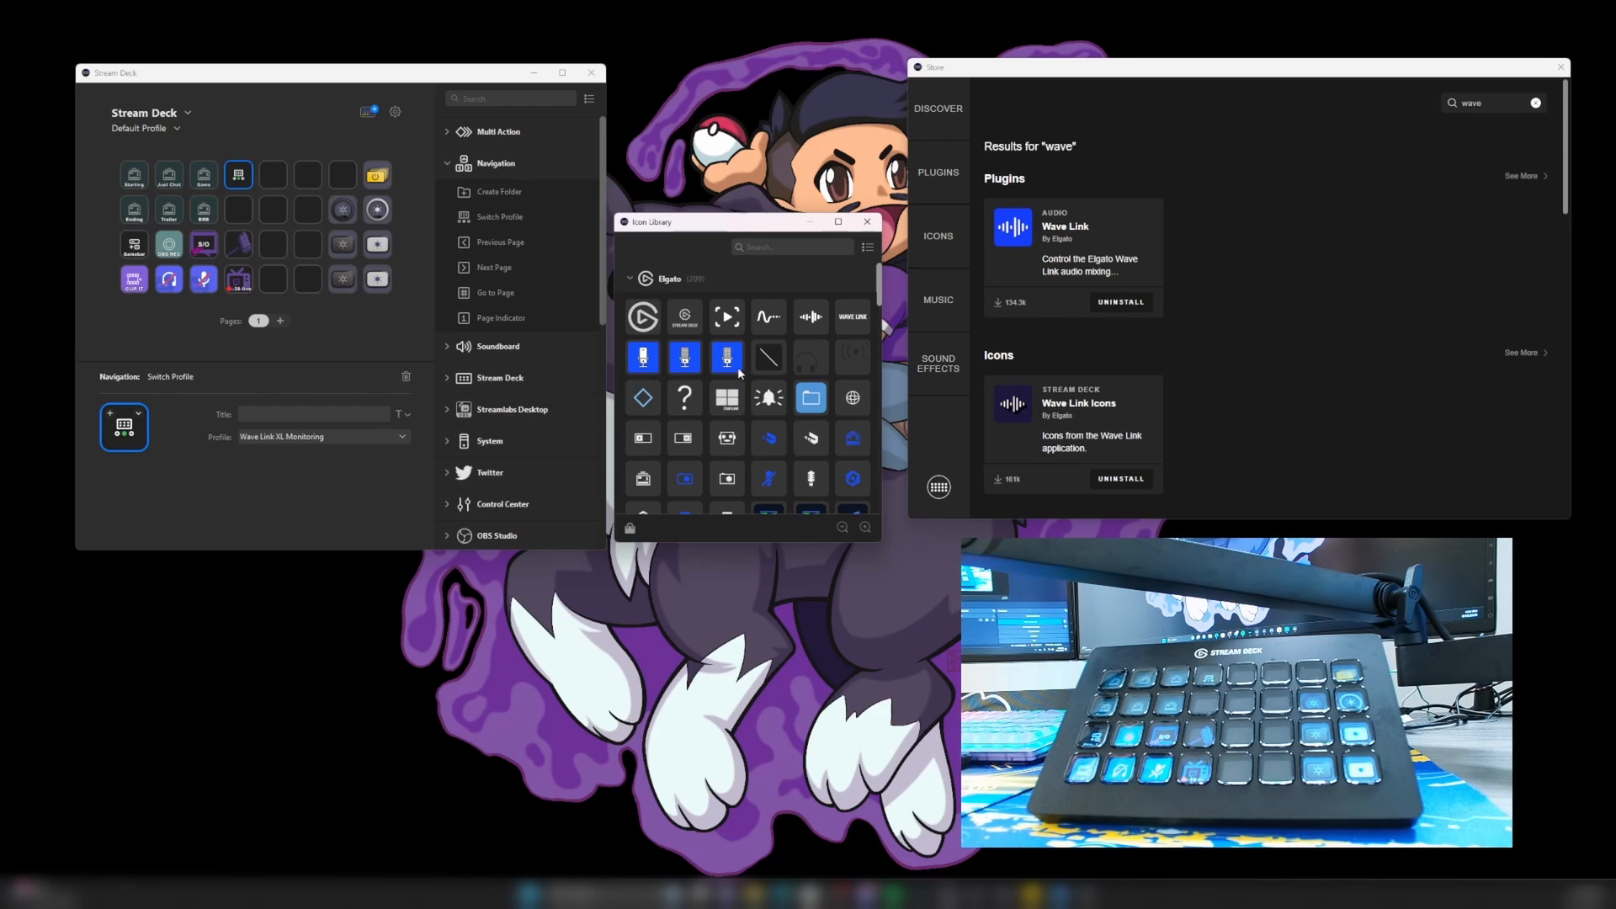
left_click(853, 317)
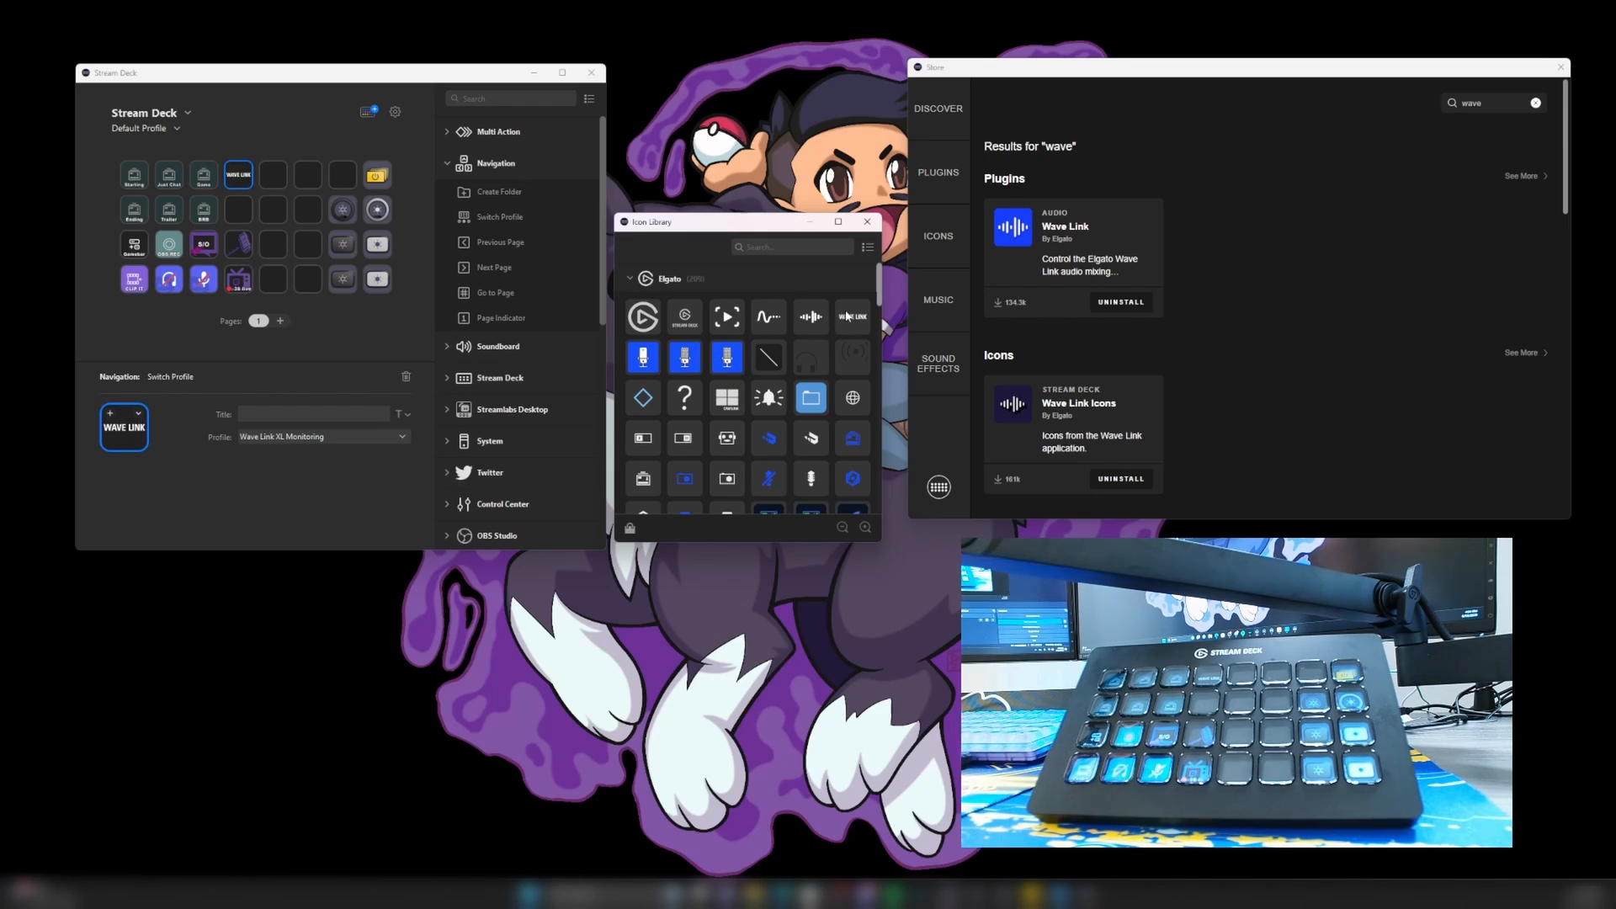
left_click(866, 221)
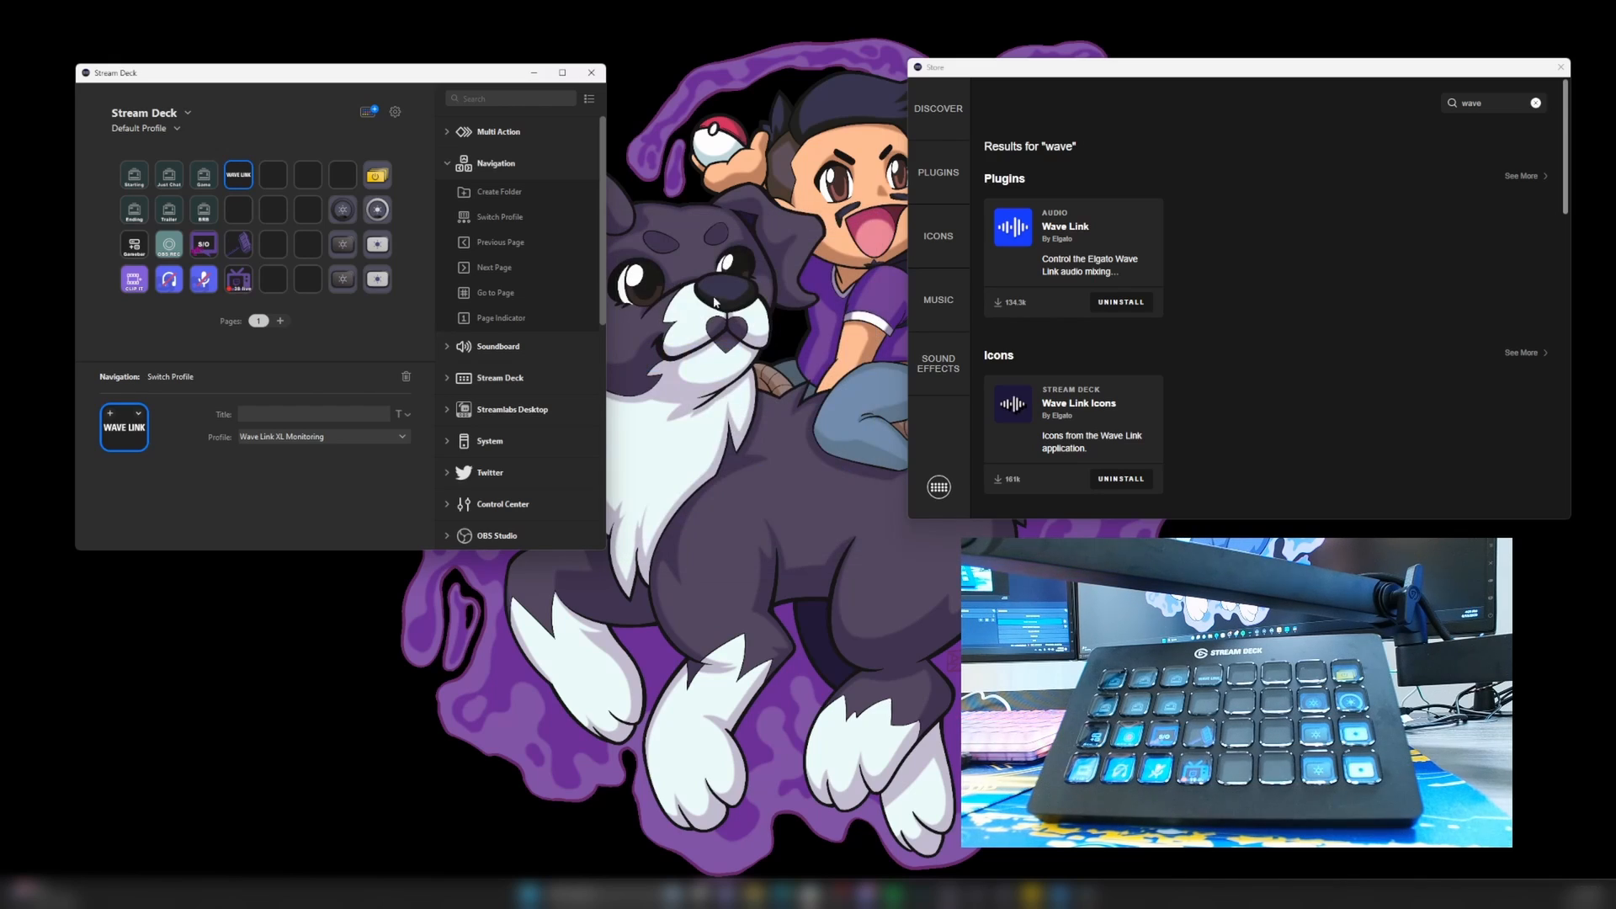